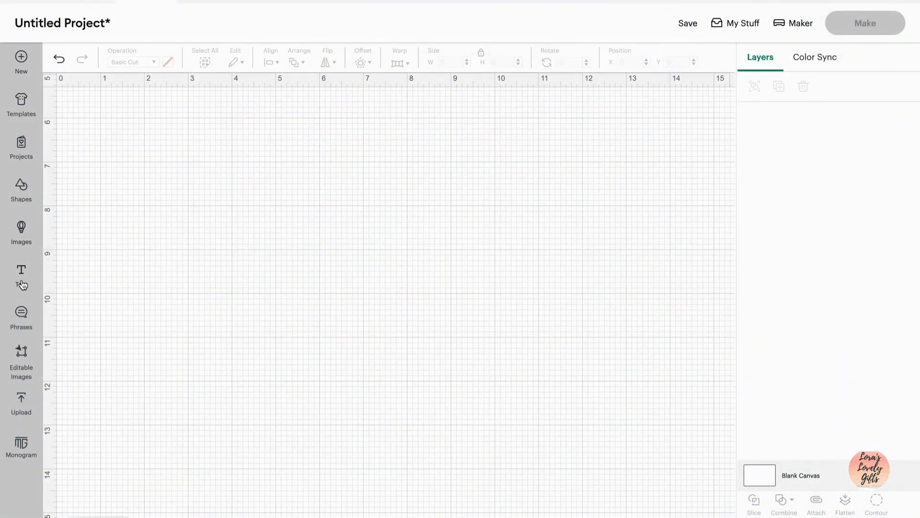
- Add an LI text in Varsity Regular and enlarge it to over six inches wide
{"action": "left_click", "coordinate": [21, 276]}
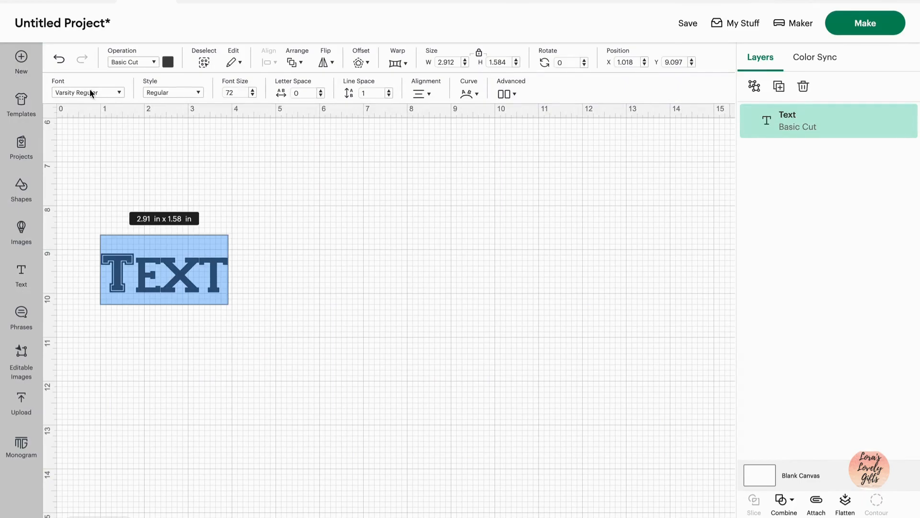
{"action": "left_click", "coordinate": [88, 92]}
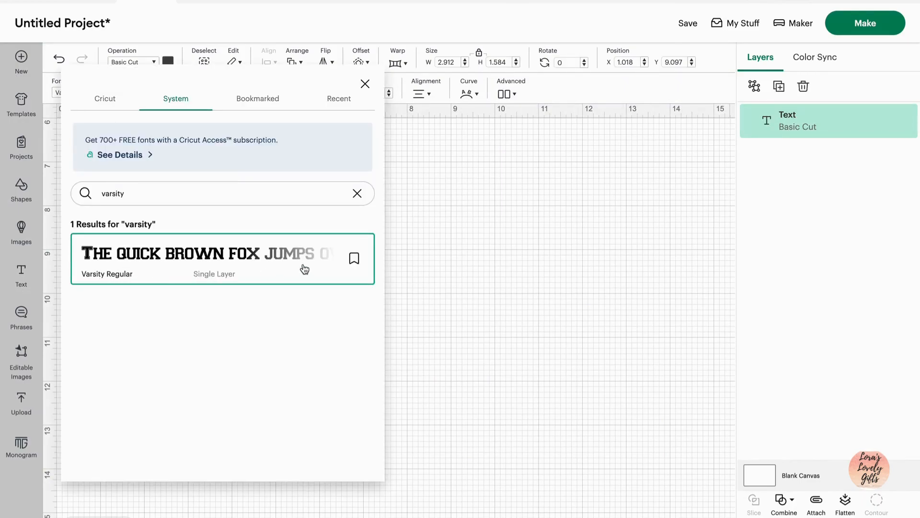
{"action": "left_click", "coordinate": [222, 259]}
{"action": "type", "text": "Ll"}
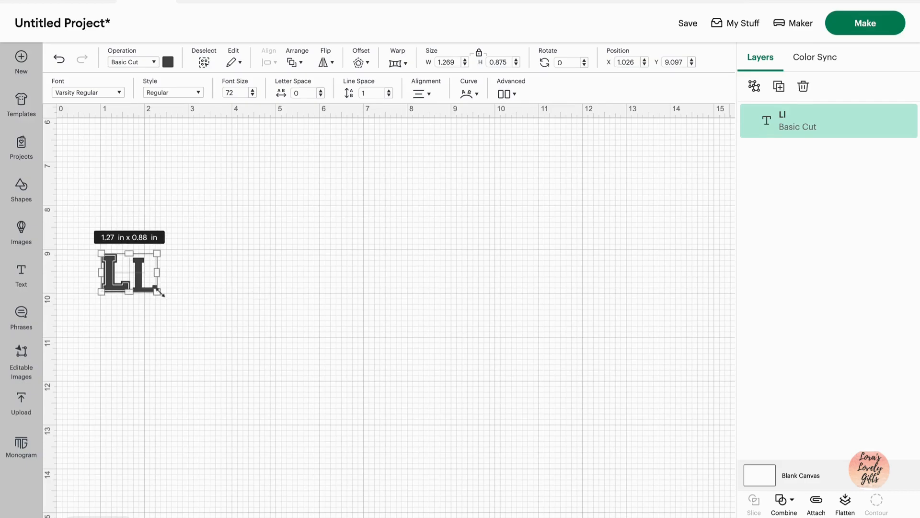
{"action": "left_click_drag", "start_coordinate": [163, 288], "coordinate": [379, 443]}
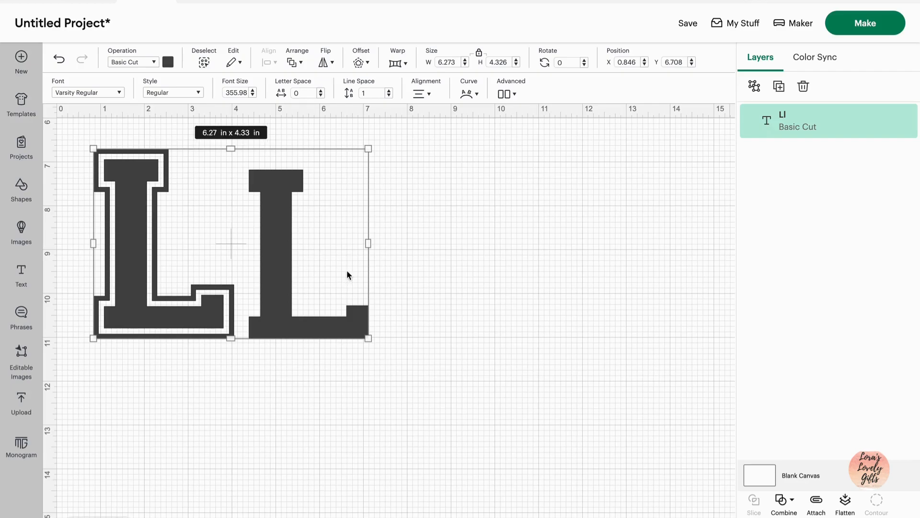
- Add a second text box to the right of LI reading ?!$#@*^
{"action": "left_click", "coordinate": [21, 278]}
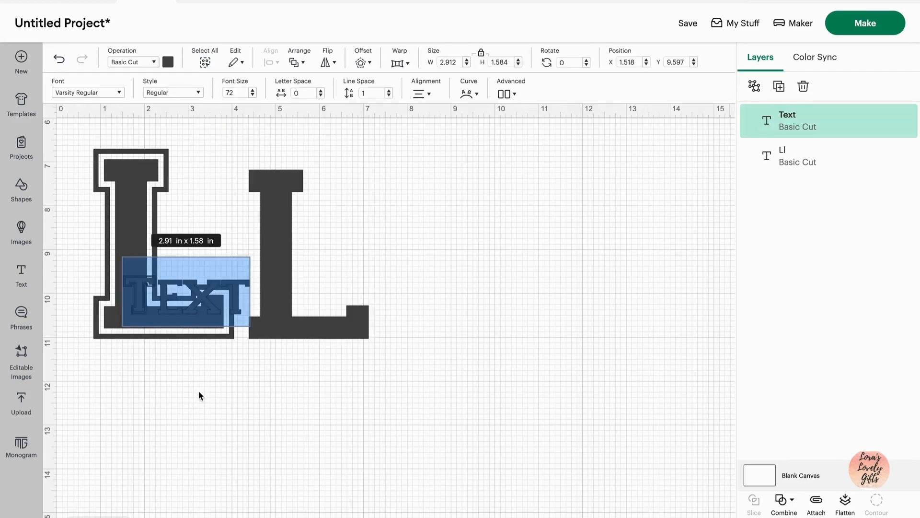
{"action": "left_click_drag", "start_coordinate": [183, 294], "coordinate": [544, 214]}
{"action": "type", "text": "?"}
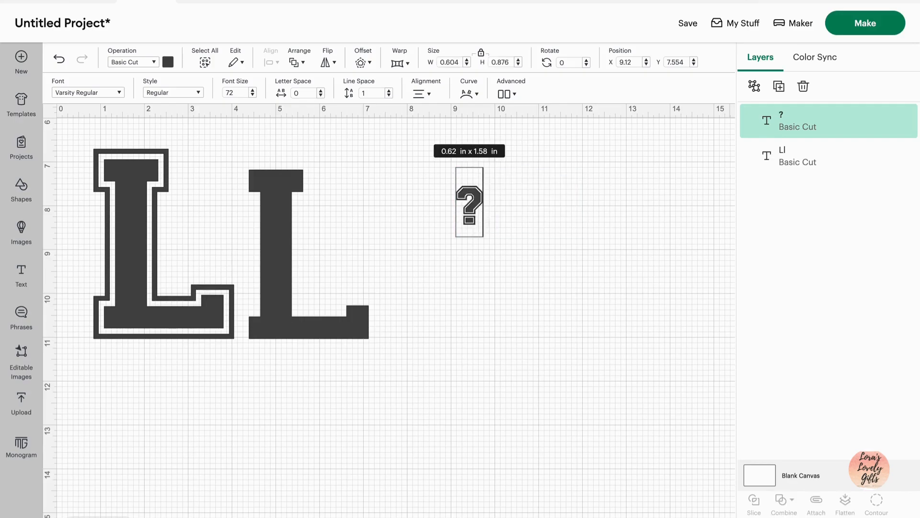
{"action": "type", "text": "!$"}
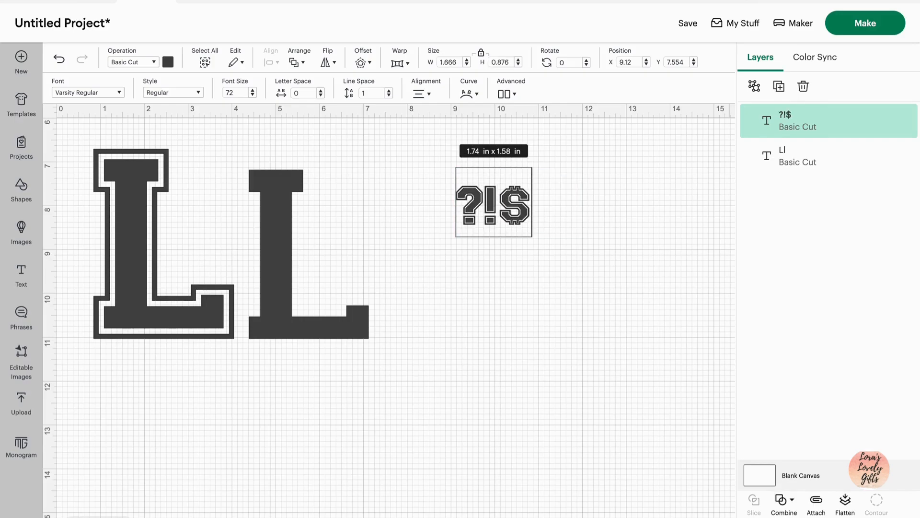
{"action": "type", "text": "#@"}
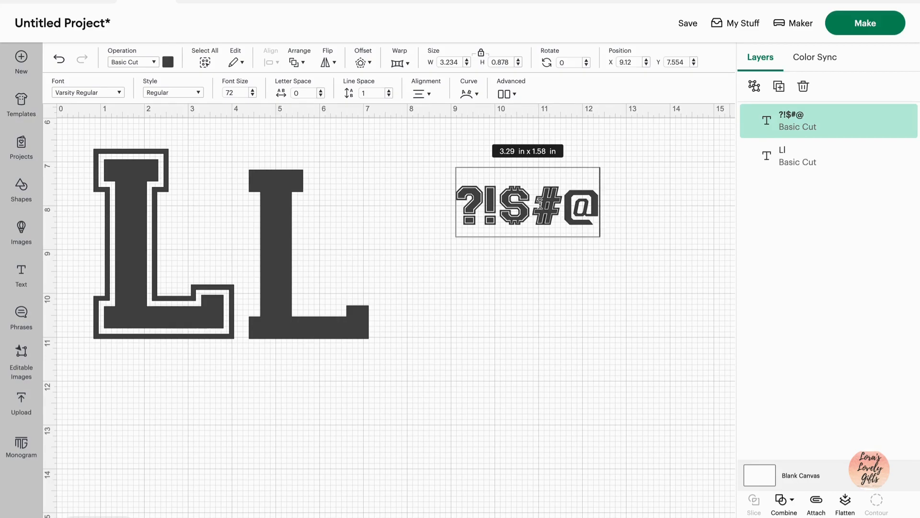
{"action": "type", "text": "*"}
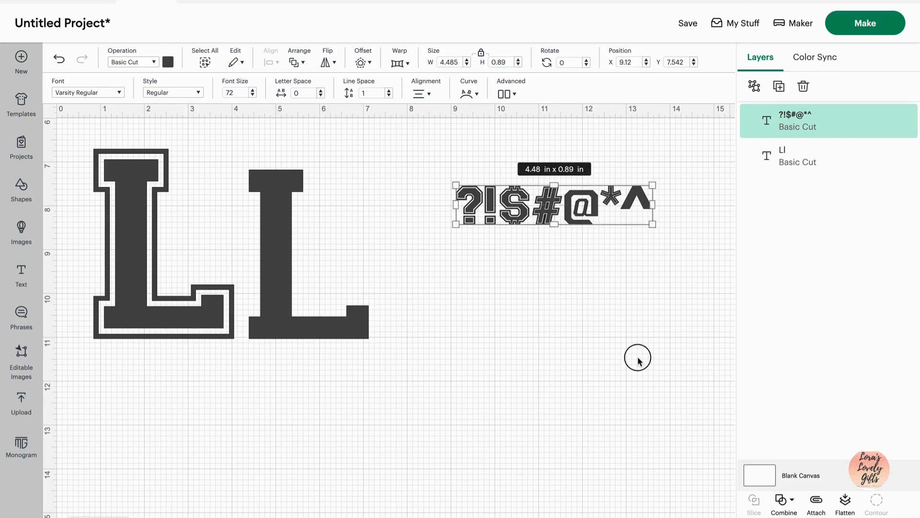
{"action": "mouse_move", "coordinate": [578, 199]}
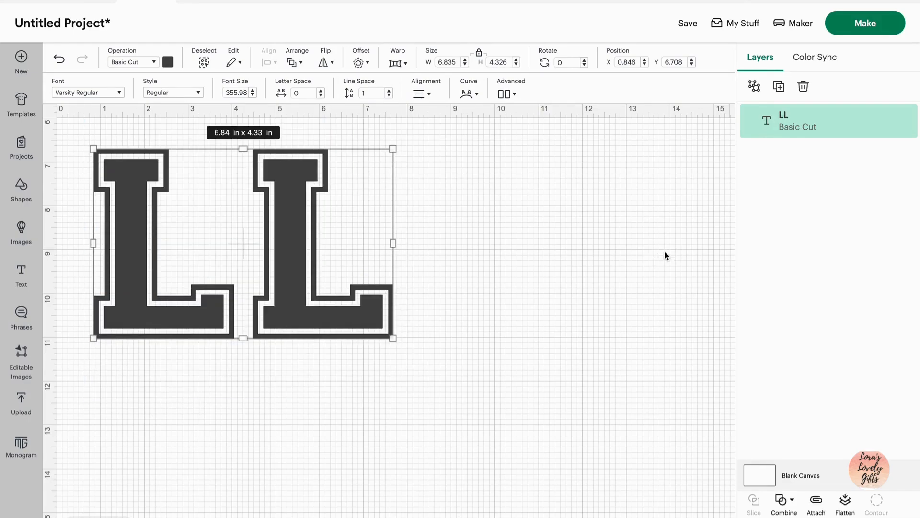
{"action": "mouse_move", "coordinate": [353, 337]}
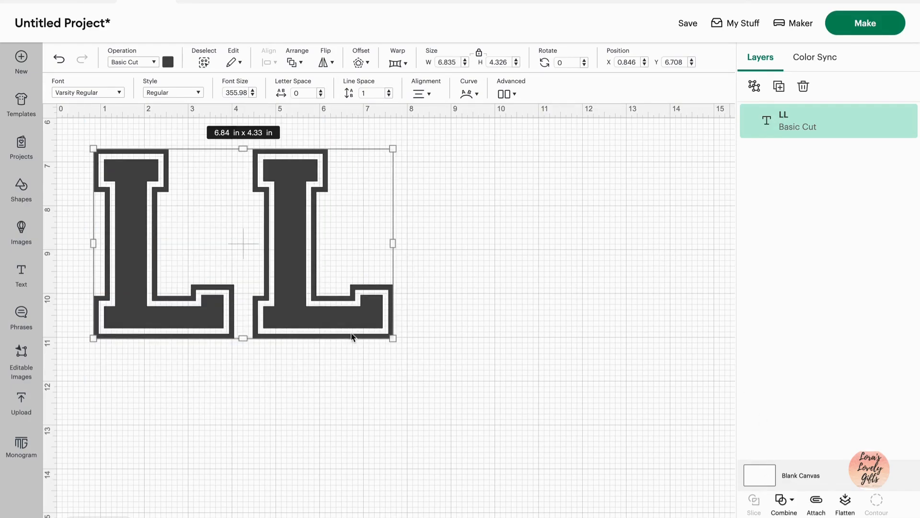
- Weld the LL text, slice it with a square over the second L, and move that L right
{"action": "left_click_drag", "start_coordinate": [392, 338], "coordinate": [392, 400]}
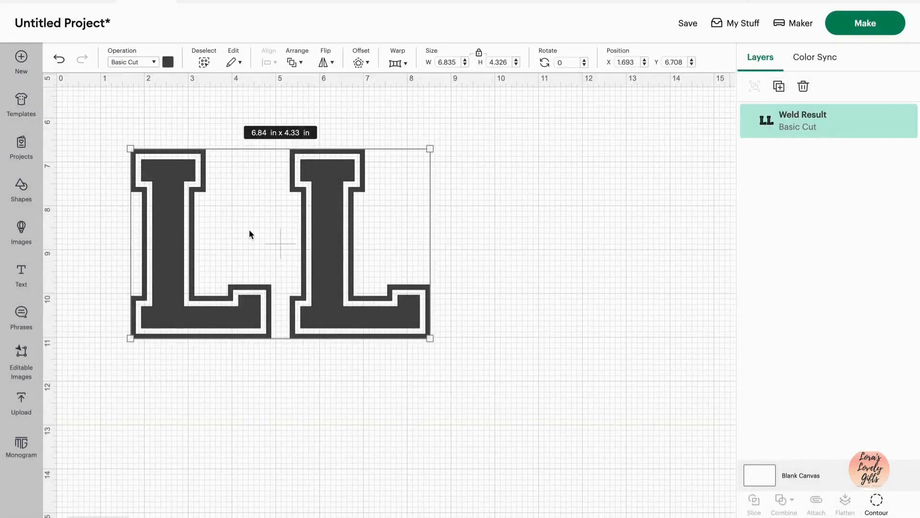
{"action": "left_click", "coordinate": [21, 188]}
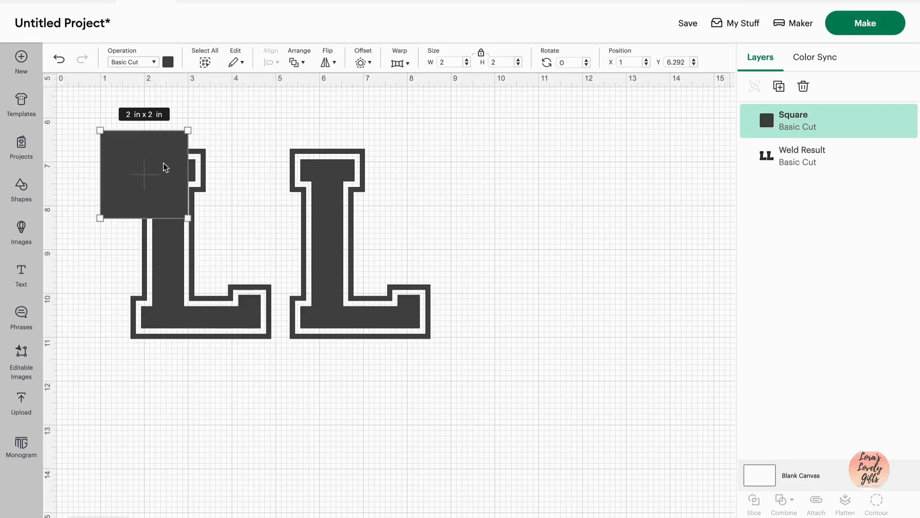
{"action": "left_click_drag", "start_coordinate": [143, 173], "coordinate": [326, 170]}
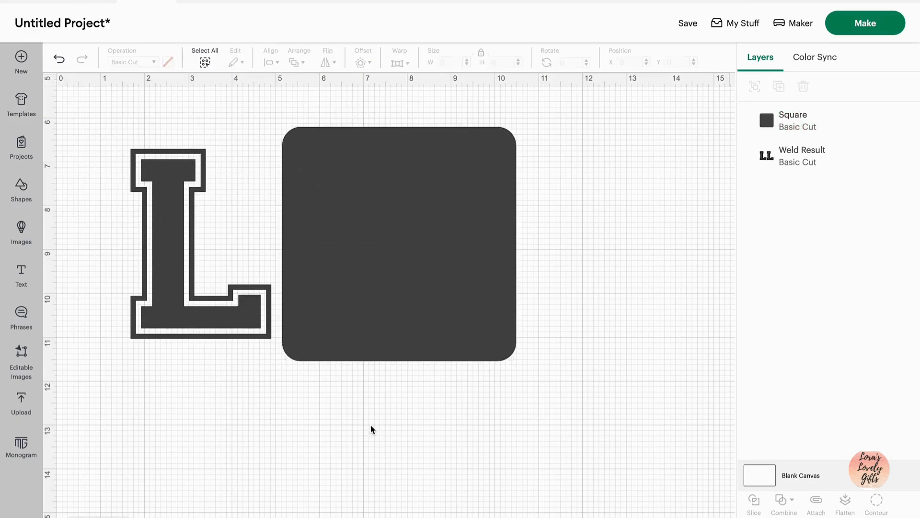
{"action": "left_click", "coordinate": [205, 55]}
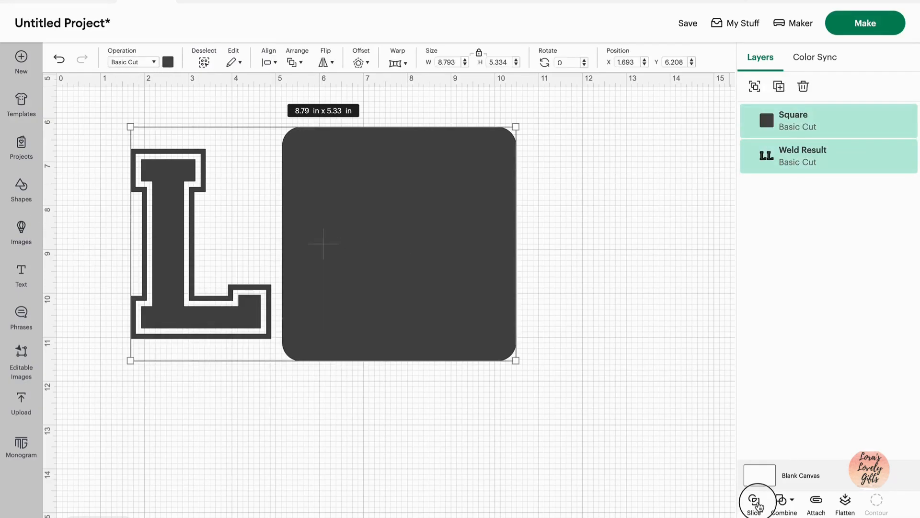
{"action": "left_click", "coordinate": [754, 500]}
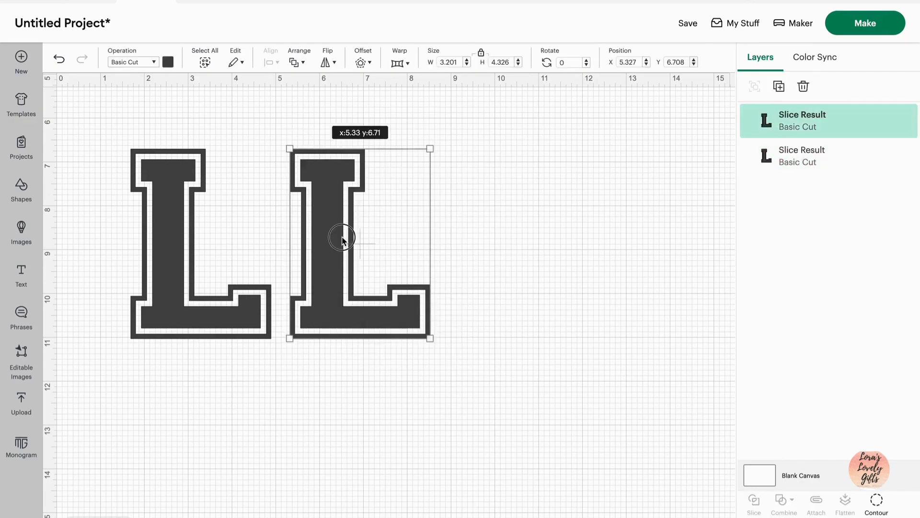
{"action": "left_click_drag", "start_coordinate": [343, 240], "coordinate": [408, 236]}
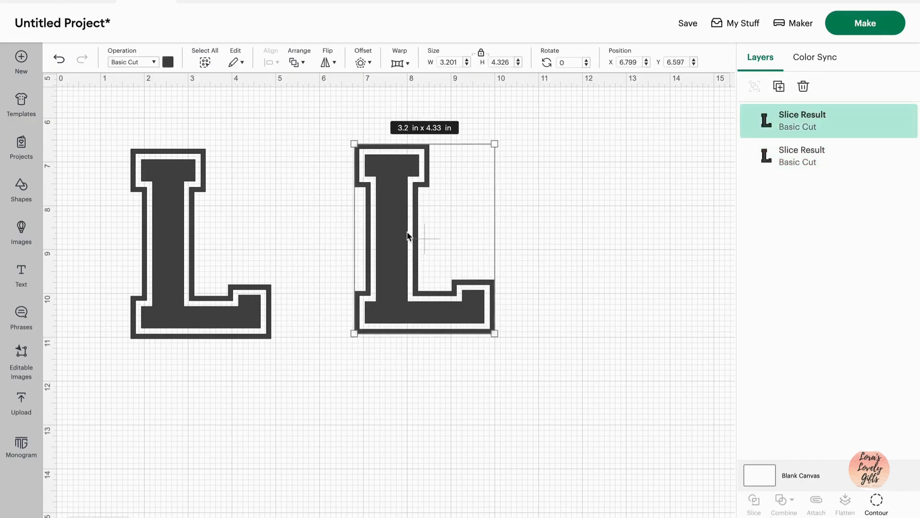
- Hide the left black L's inner fill contour, leaving an outline L
{"action": "left_click", "coordinate": [168, 62]}
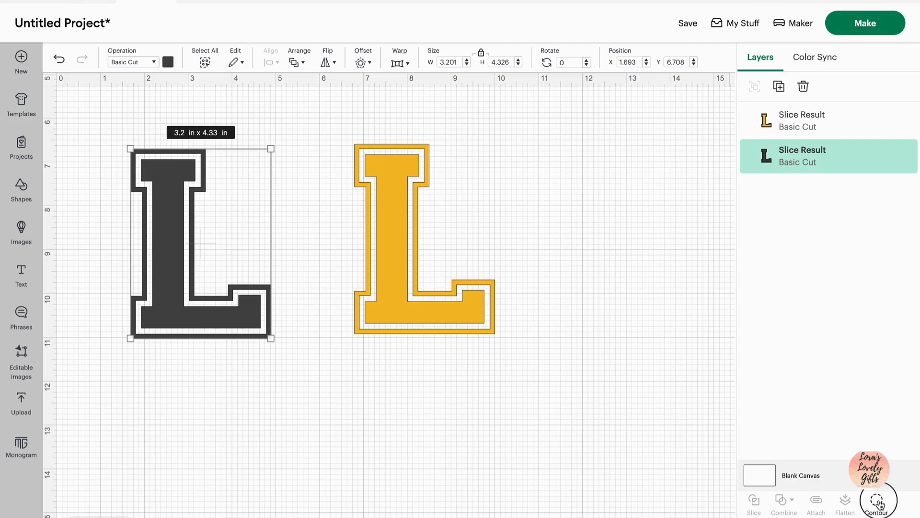
{"action": "left_click", "coordinate": [876, 503]}
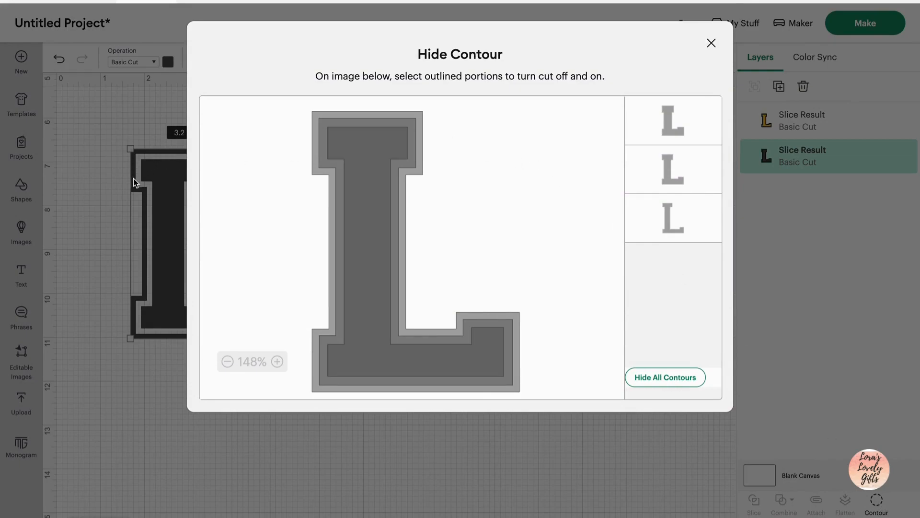
{"action": "left_click", "coordinate": [672, 218]}
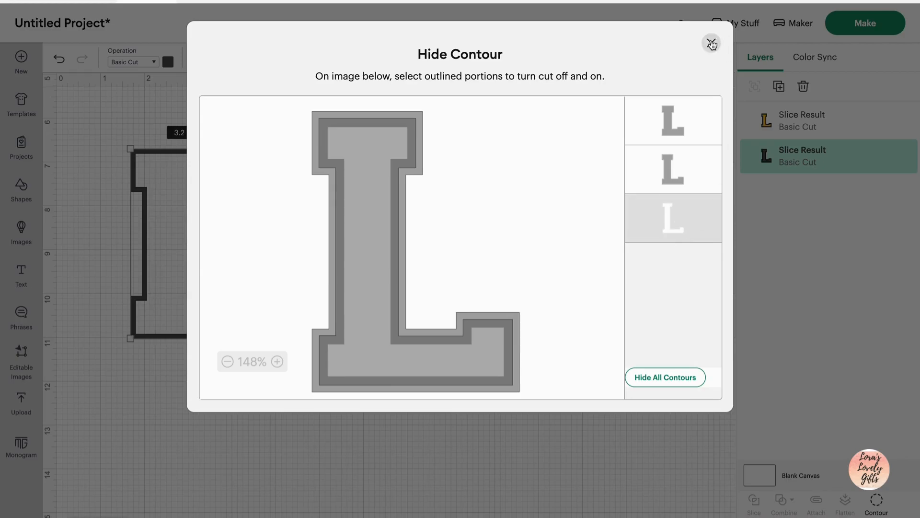
{"action": "left_click", "coordinate": [711, 44]}
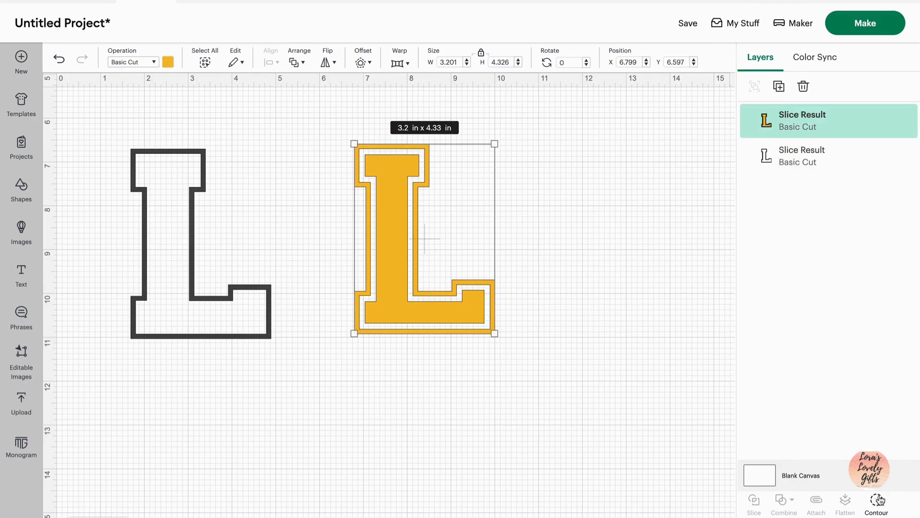
- Hide the orange L's outer contour and view the stacked L layers
{"action": "left_click", "coordinate": [877, 503]}
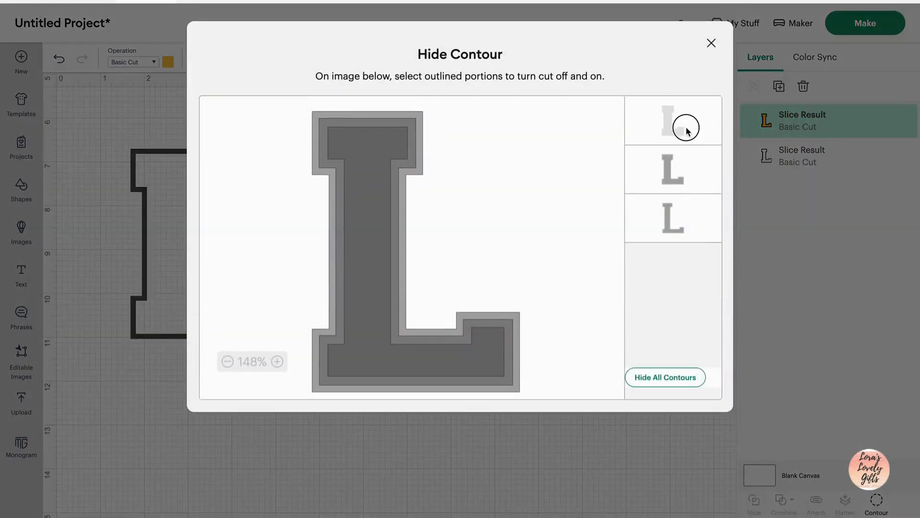
{"action": "left_click", "coordinate": [673, 120]}
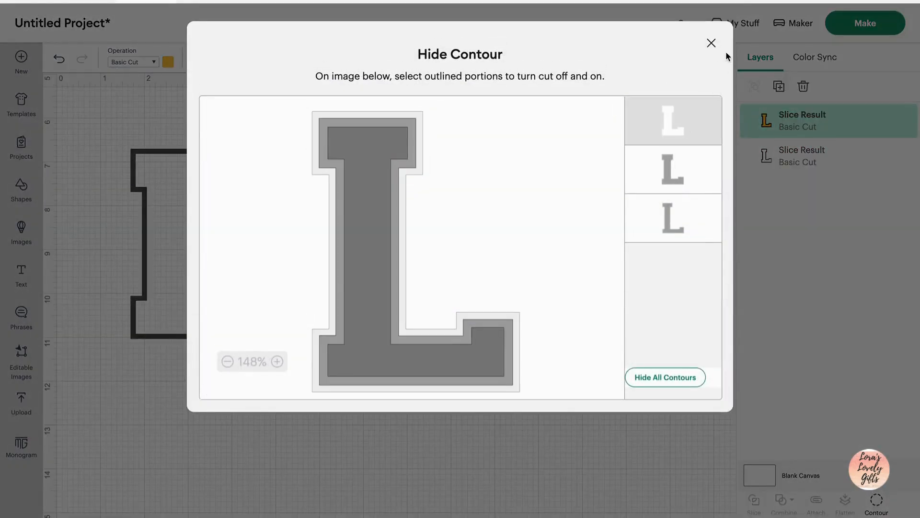
{"action": "left_click", "coordinate": [711, 42]}
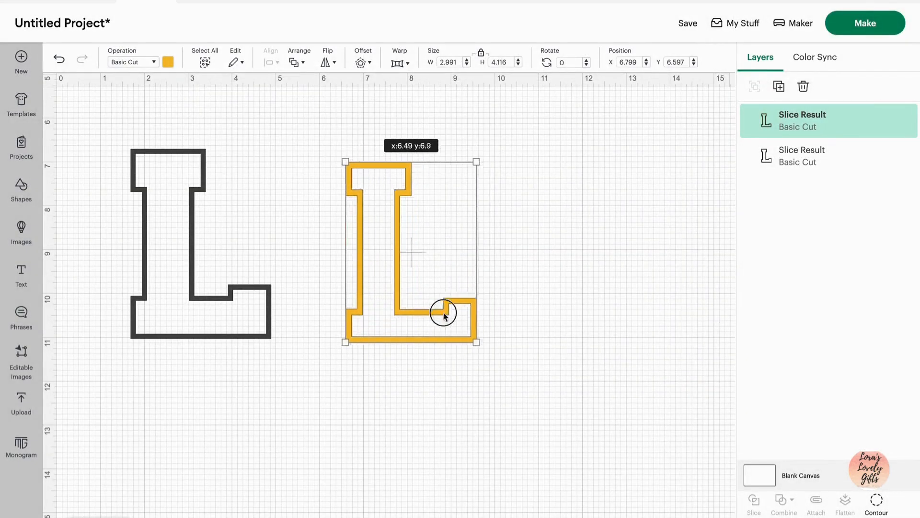
{"action": "left_click", "coordinate": [877, 502]}
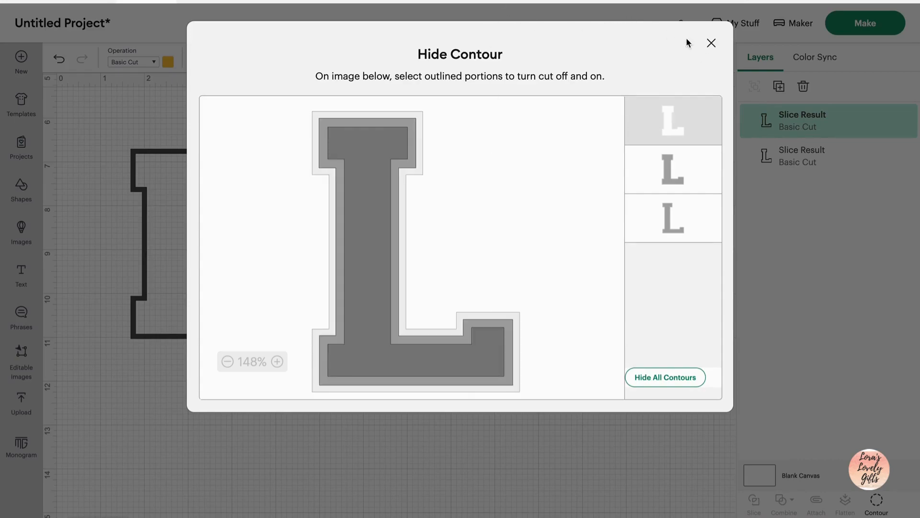
{"action": "left_click", "coordinate": [711, 42]}
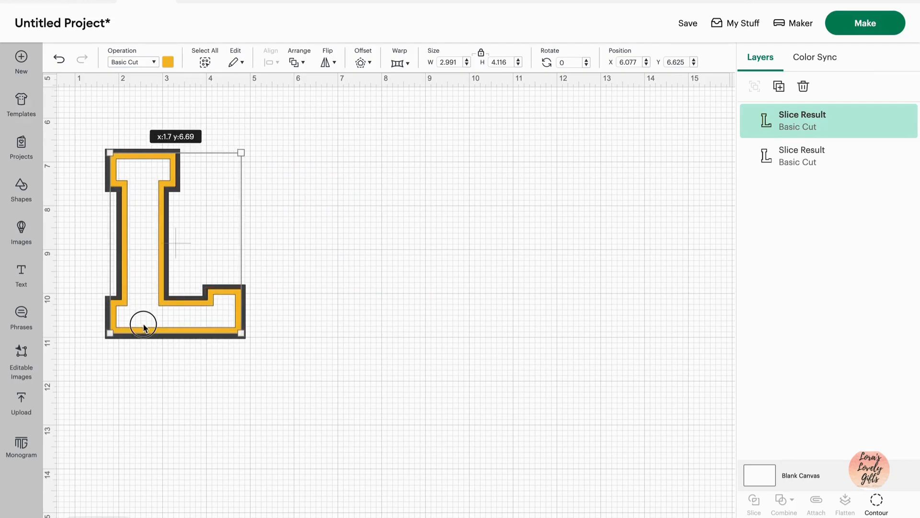
{"action": "left_click", "coordinate": [161, 405]}
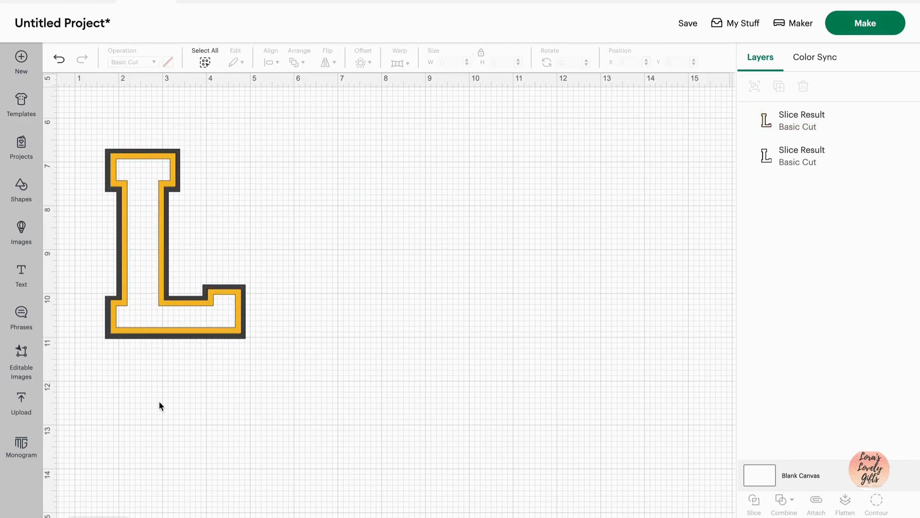
{"action": "mouse_move", "coordinate": [141, 311]}
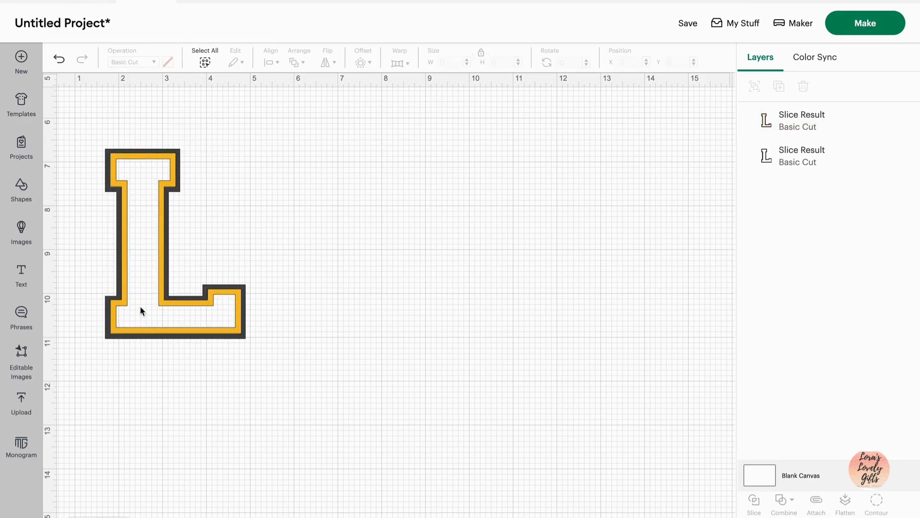
{"action": "left_click", "coordinate": [877, 502]}
{"action": "type", "text": "O"}
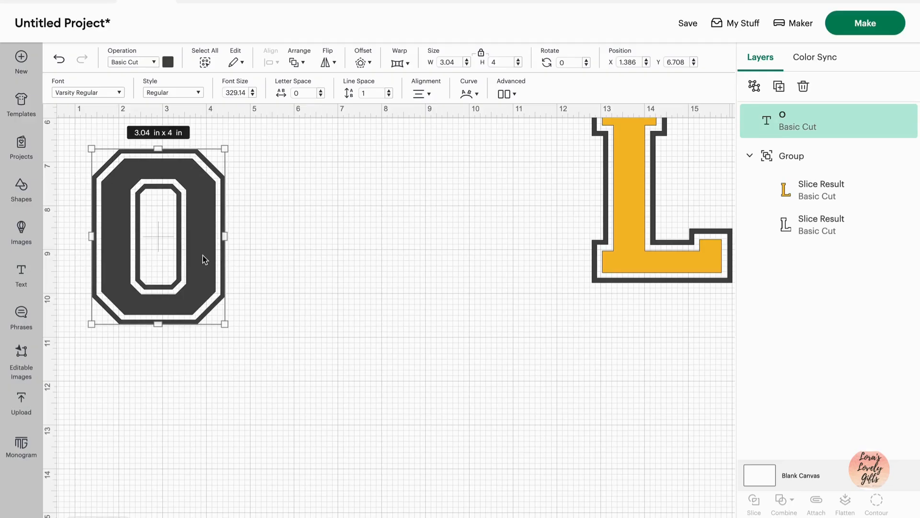
{"action": "mouse_move", "coordinate": [896, 500]}
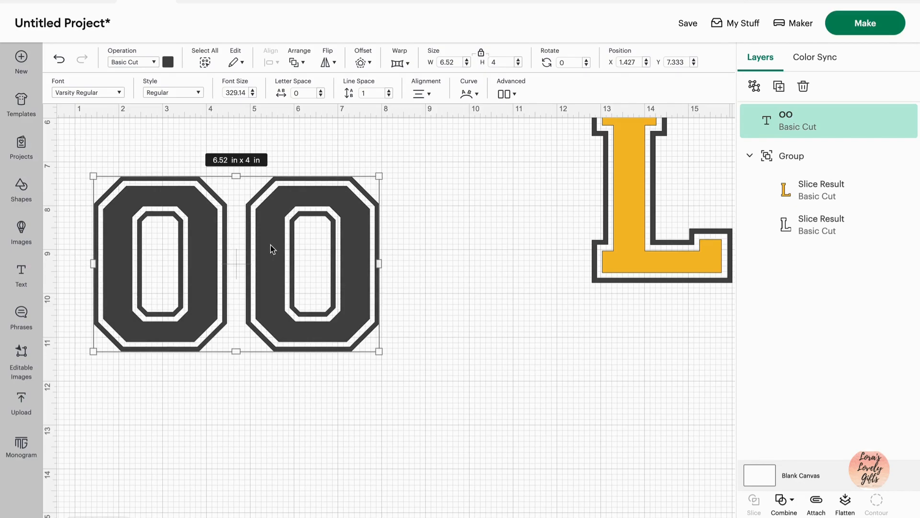
- Weld the OO text and slice it with a square stretched over the right O
{"action": "left_click", "coordinate": [784, 504]}
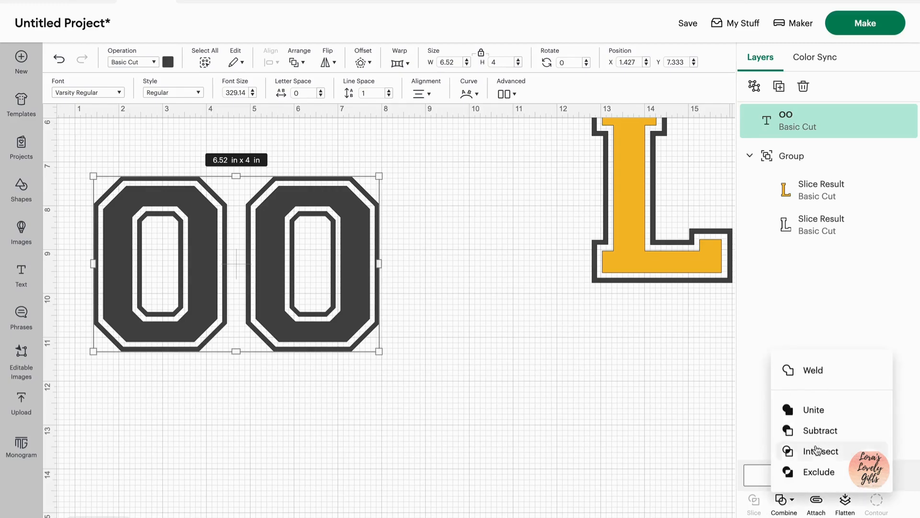
{"action": "left_click", "coordinate": [813, 370]}
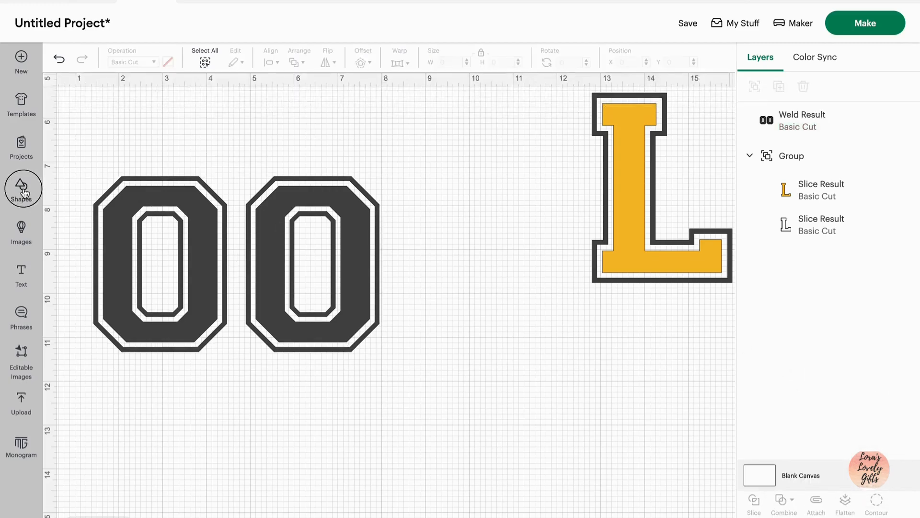
{"action": "left_click", "coordinate": [21, 188]}
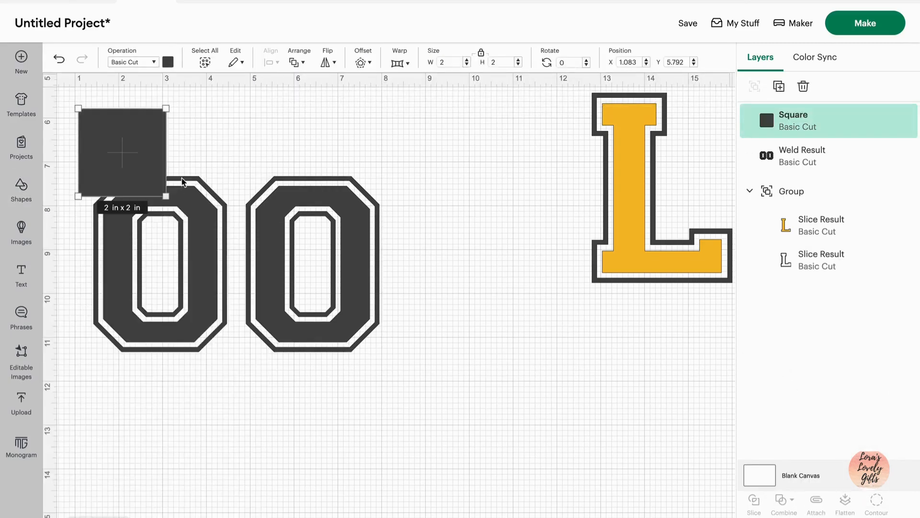
{"action": "left_click_drag", "start_coordinate": [166, 196], "coordinate": [288, 306]}
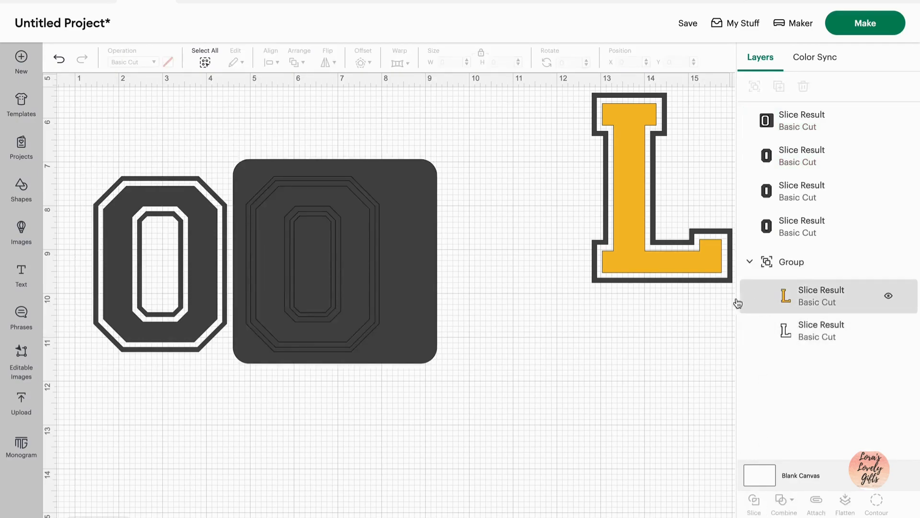
{"action": "left_click", "coordinate": [334, 264]}
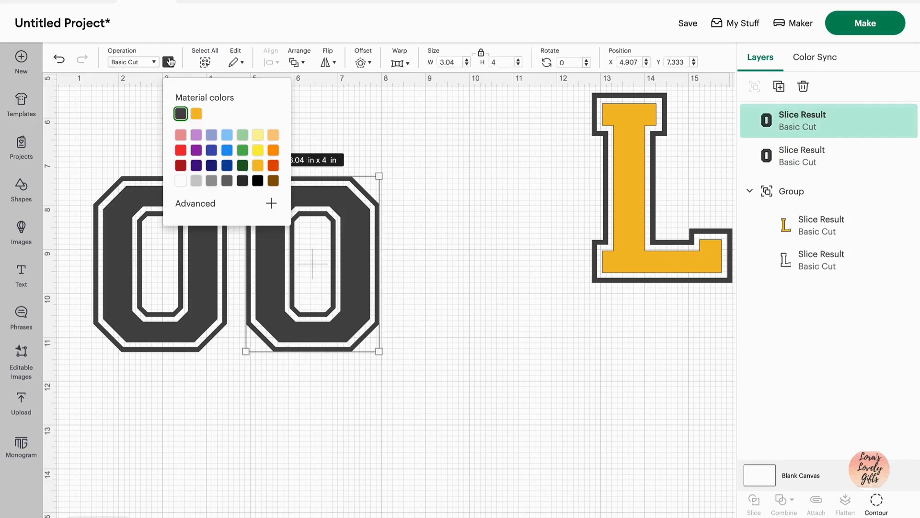
- Colour the right O light green and hide the left O's body and centre fill contours
{"action": "left_click", "coordinate": [180, 114]}
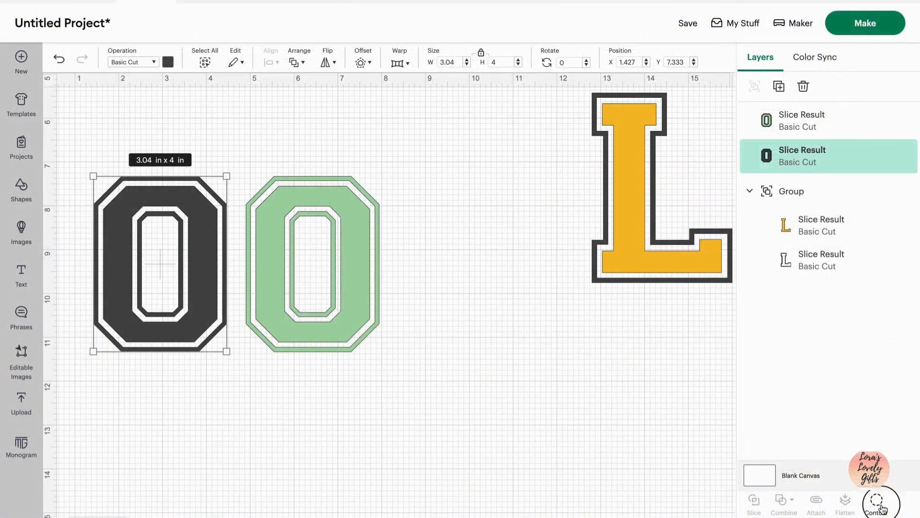
{"action": "left_click", "coordinate": [878, 503]}
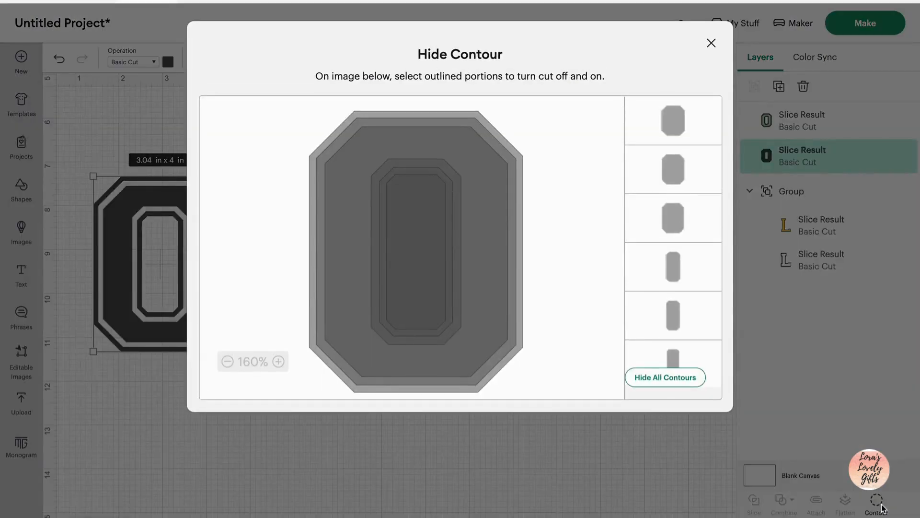
{"action": "left_click", "coordinate": [672, 266]}
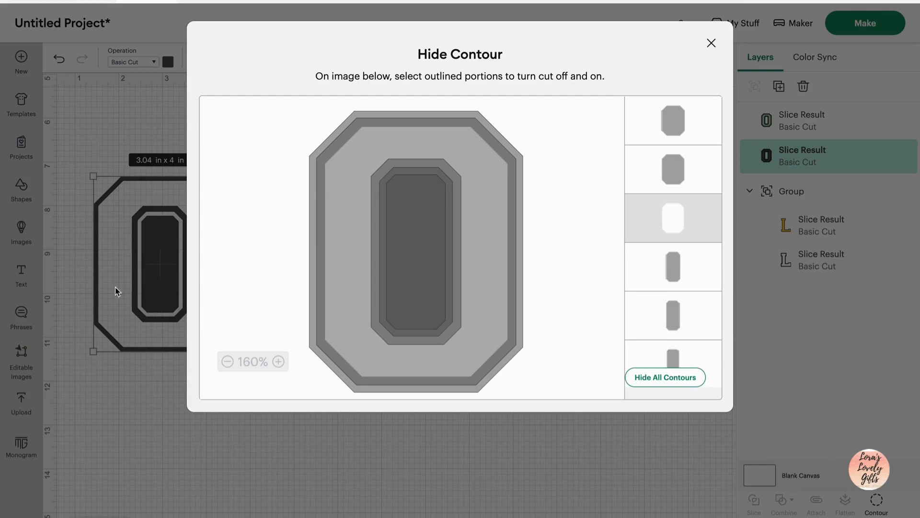
{"action": "mouse_move", "coordinate": [147, 213]}
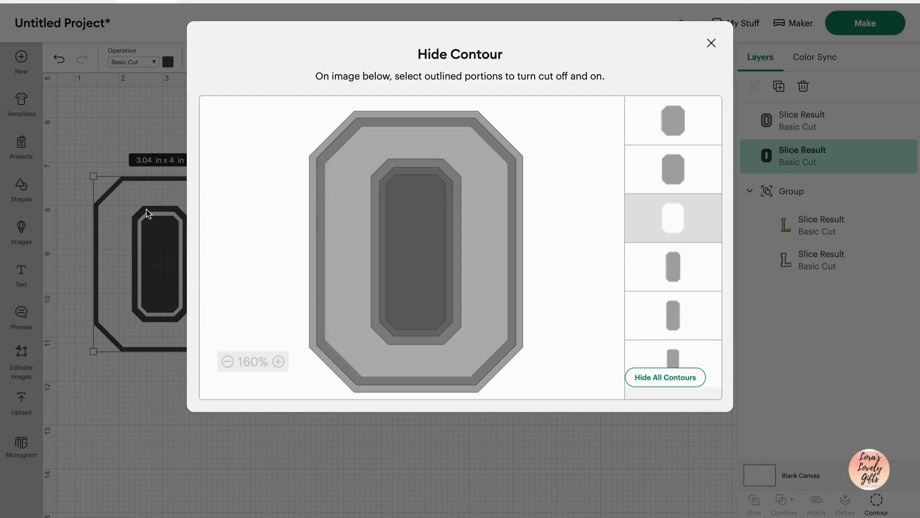
{"action": "left_click", "coordinate": [418, 246]}
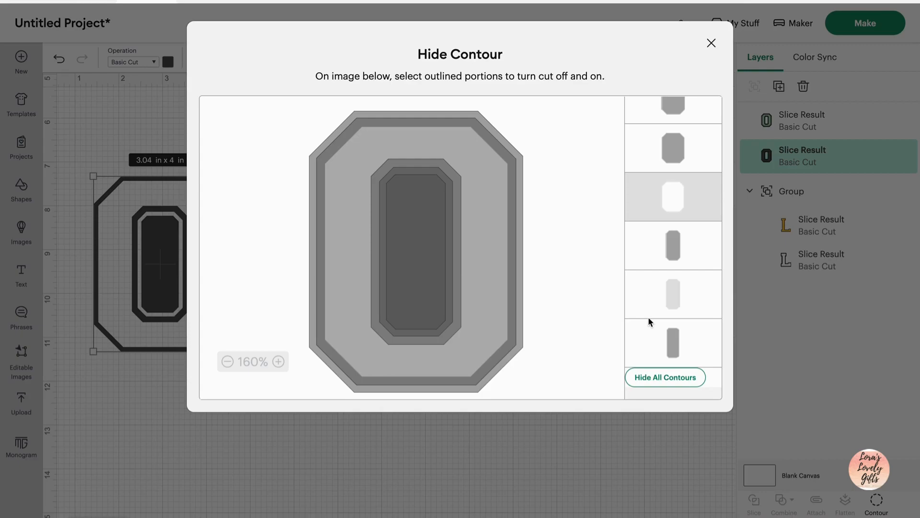
{"action": "left_click", "coordinate": [672, 342]}
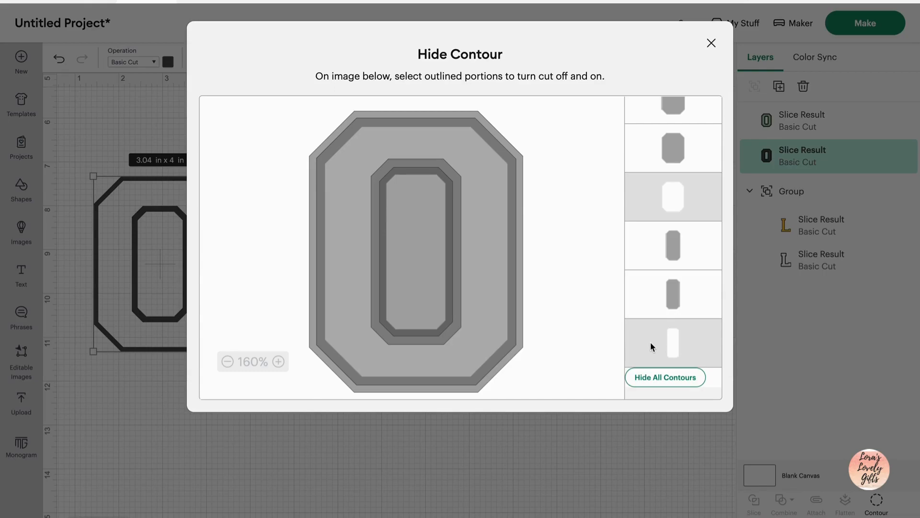
{"action": "left_click", "coordinate": [672, 344]}
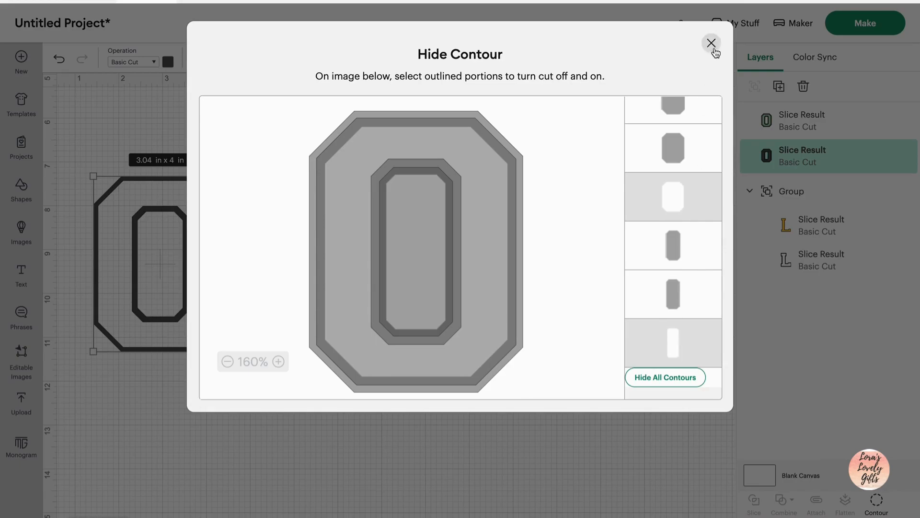
{"action": "left_click", "coordinate": [712, 43]}
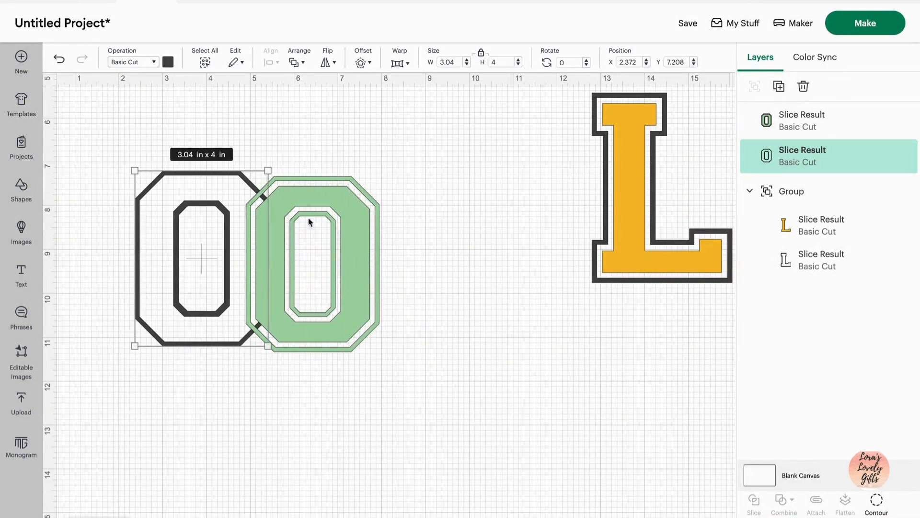
- Align the outline O exactly over the green O and reopen contour hiding
{"action": "left_click", "coordinate": [802, 120]}
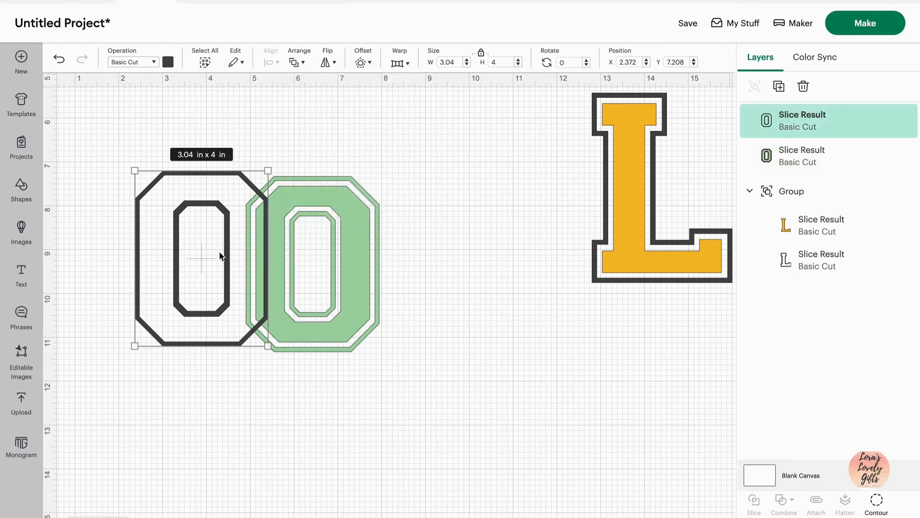
{"action": "left_click_drag", "start_coordinate": [202, 258], "coordinate": [329, 262]}
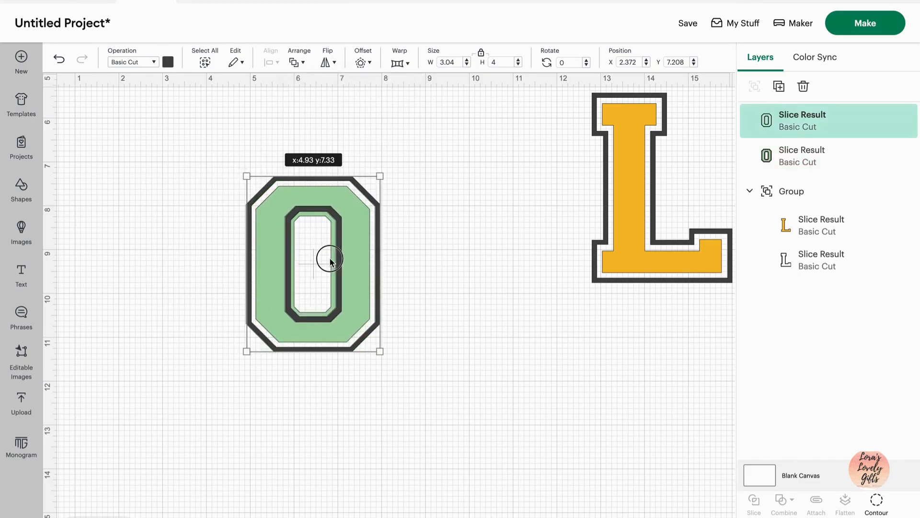
{"action": "left_click_drag", "start_coordinate": [331, 262], "coordinate": [329, 261]}
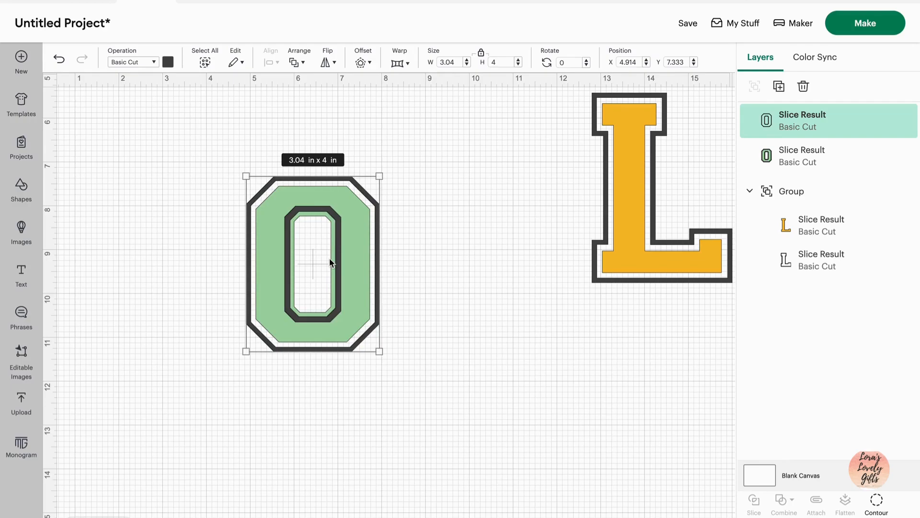
{"action": "mouse_move", "coordinate": [382, 205]}
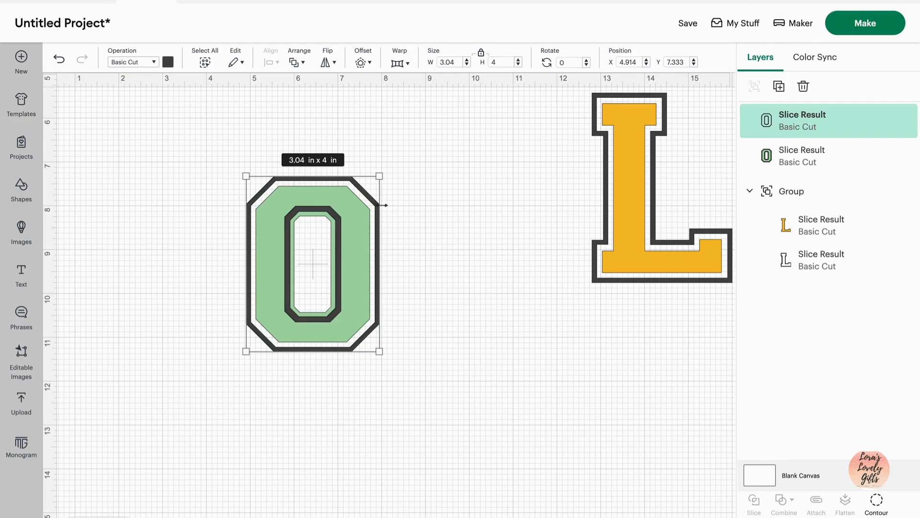
{"action": "mouse_move", "coordinate": [273, 297]}
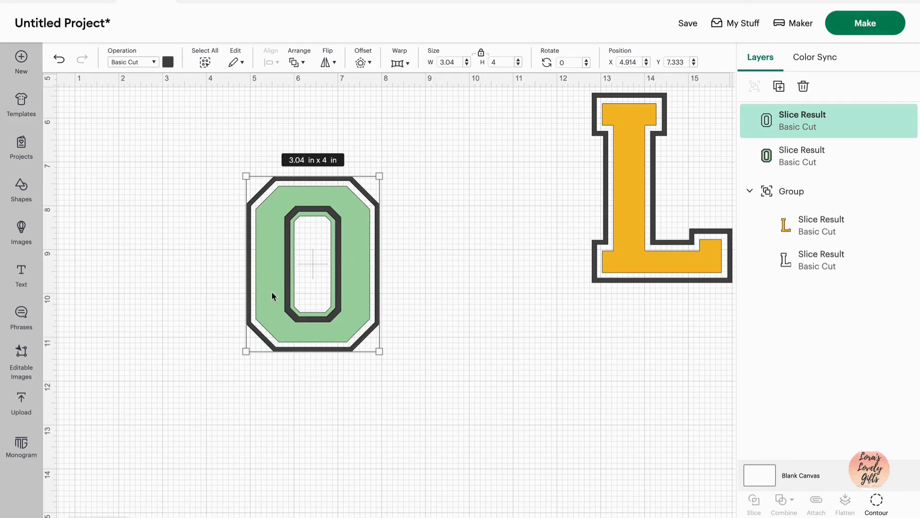
{"action": "mouse_move", "coordinate": [340, 278]}
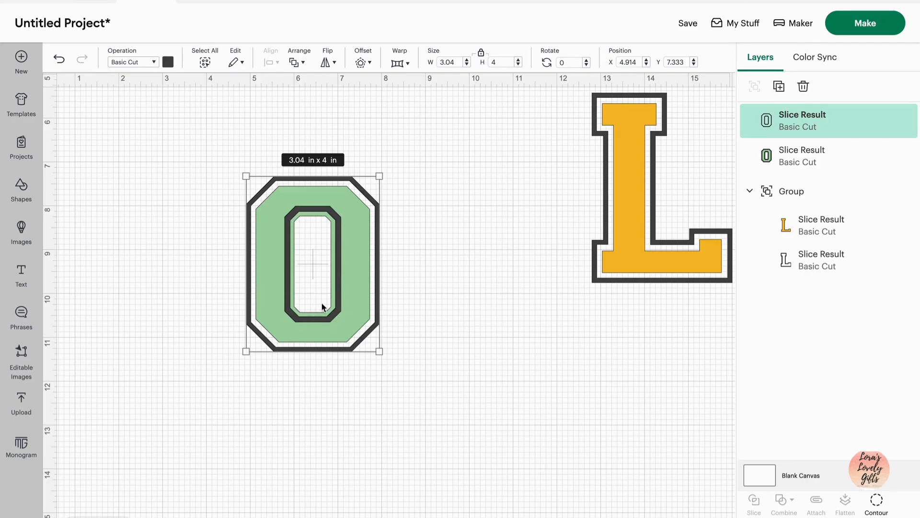
{"action": "left_click", "coordinate": [877, 503]}
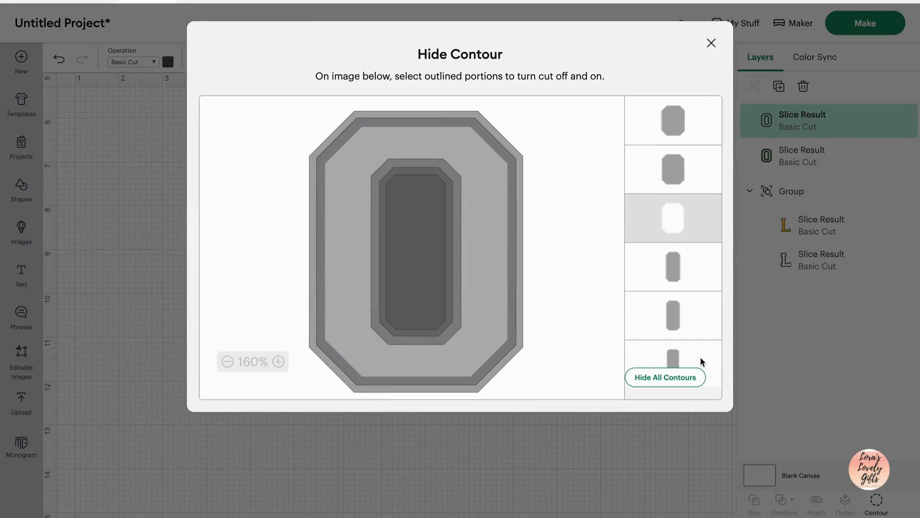
- Hide the top O's inner outline ring and another inner contour
{"action": "left_click", "coordinate": [711, 43]}
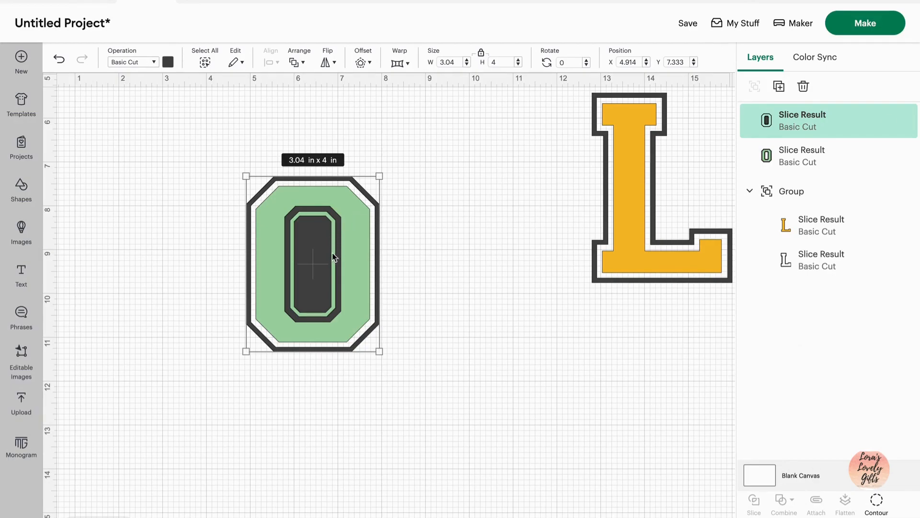
{"action": "mouse_move", "coordinate": [337, 288]}
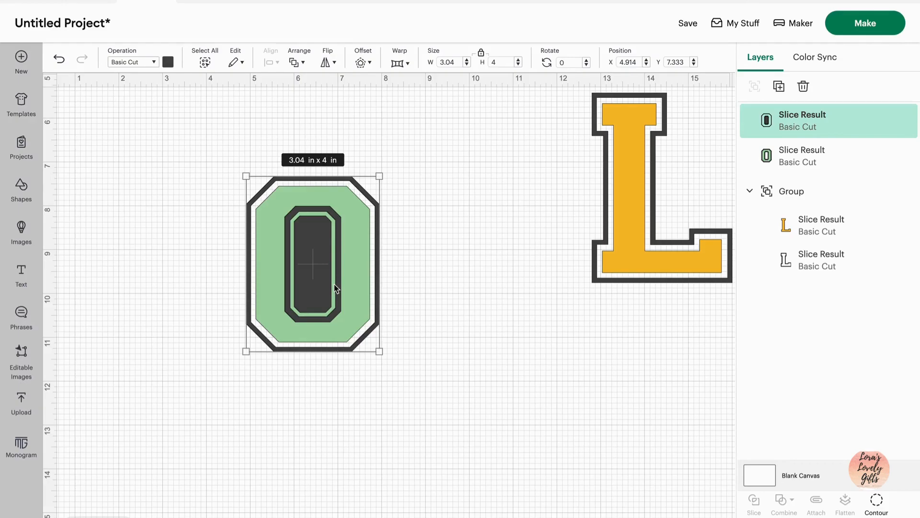
{"action": "left_click", "coordinate": [877, 502]}
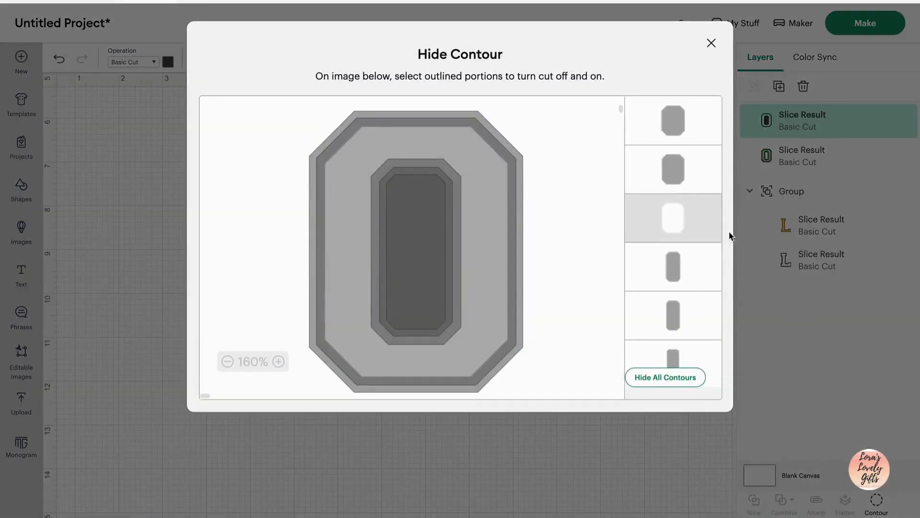
{"action": "left_click", "coordinate": [673, 266]}
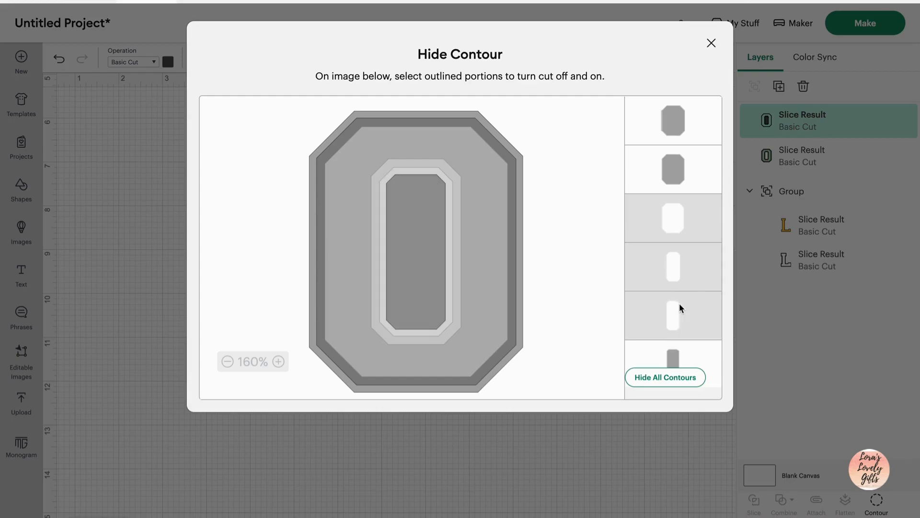
{"action": "left_click", "coordinate": [711, 43]}
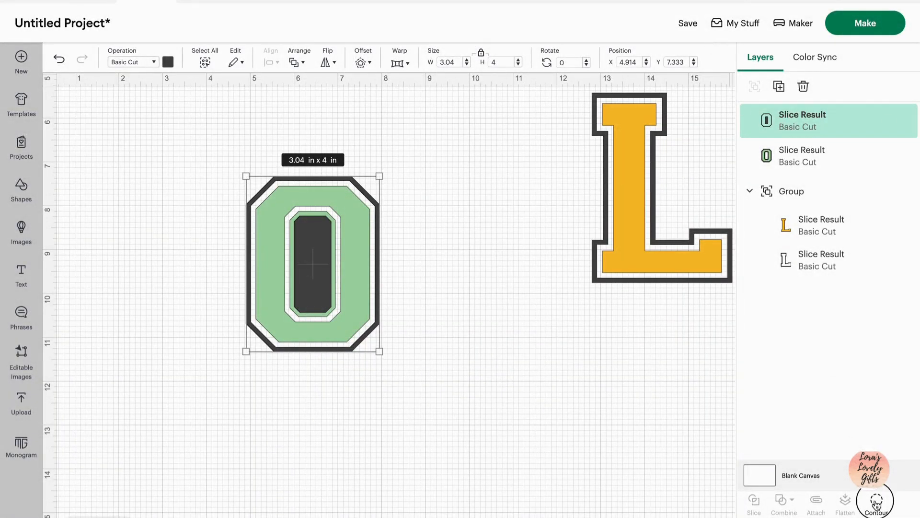
{"action": "left_click", "coordinate": [875, 503]}
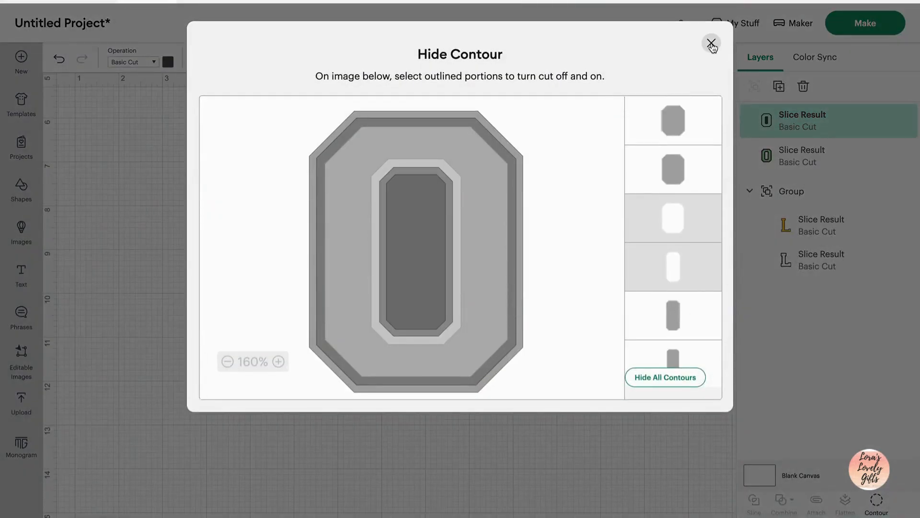
{"action": "left_click", "coordinate": [711, 43]}
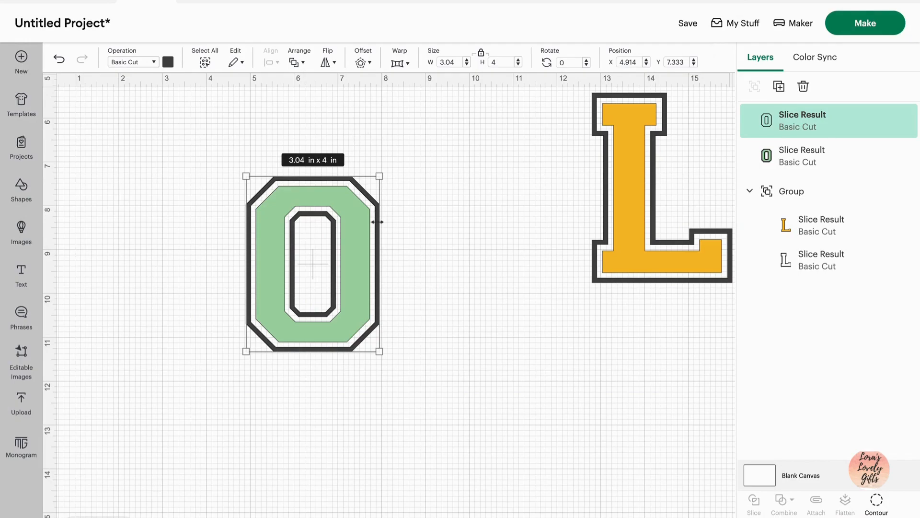
- Move the dark O aside, hide the green O's outermost and inner contours, and return it right
{"action": "left_click_drag", "start_coordinate": [313, 263], "coordinate": [159, 241]}
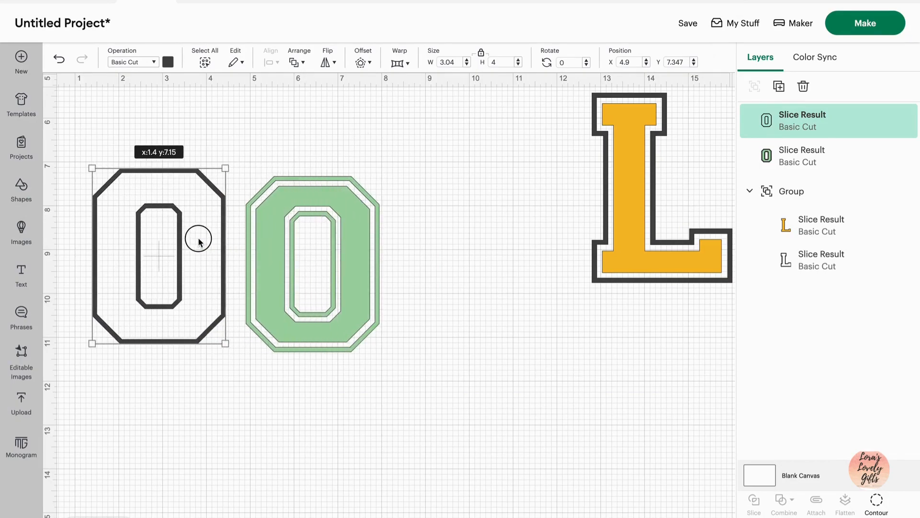
{"action": "left_click", "coordinate": [313, 264]}
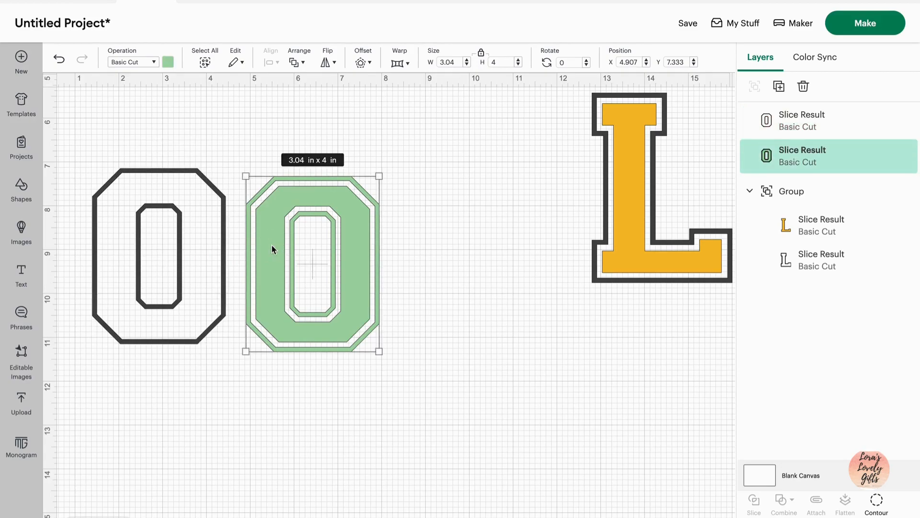
{"action": "mouse_move", "coordinate": [764, 462]}
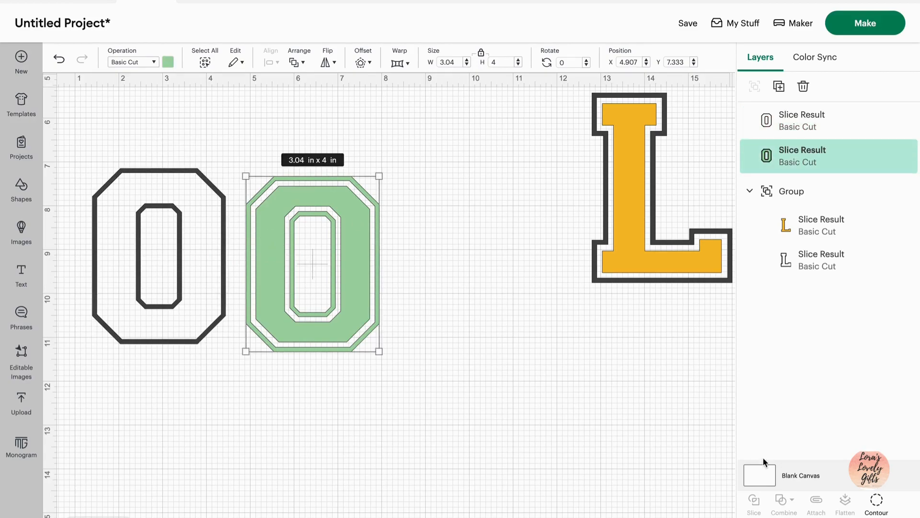
{"action": "left_click", "coordinate": [876, 503]}
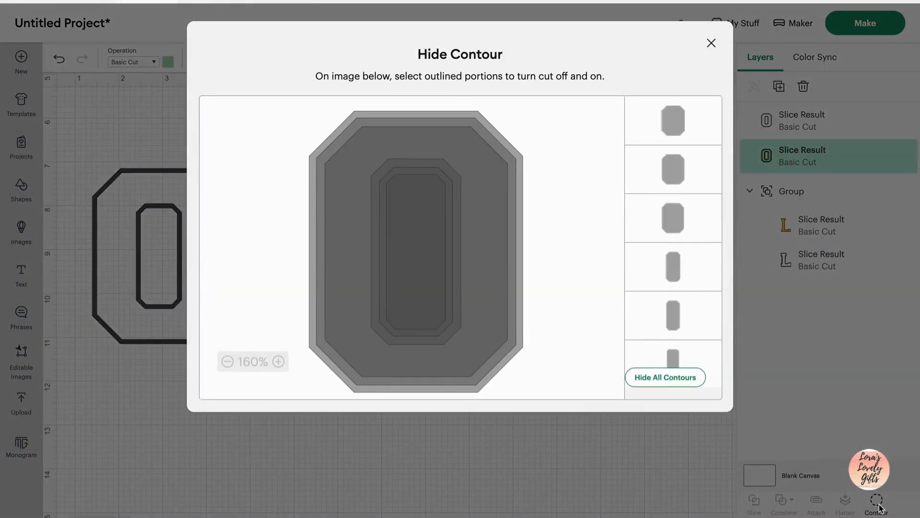
{"action": "left_click", "coordinate": [673, 120]}
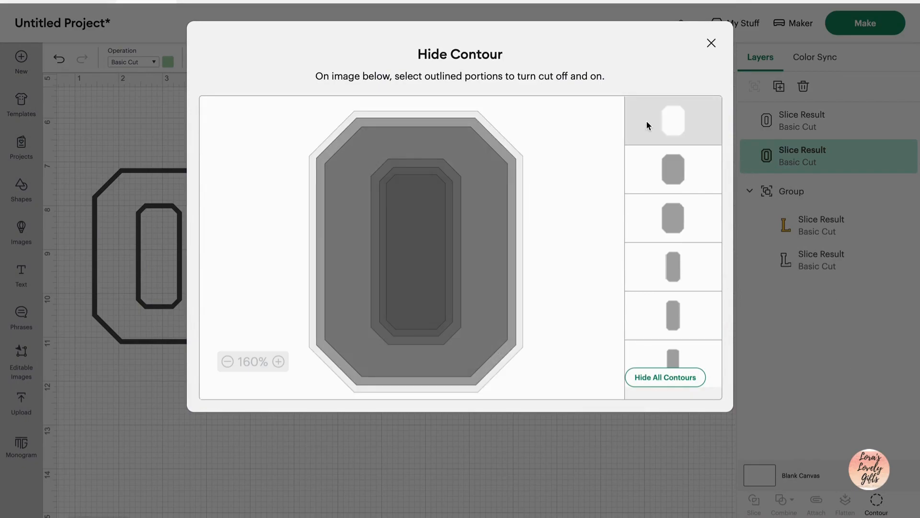
{"action": "scroll", "scroll_direction": "down", "scroll_amount": 3}
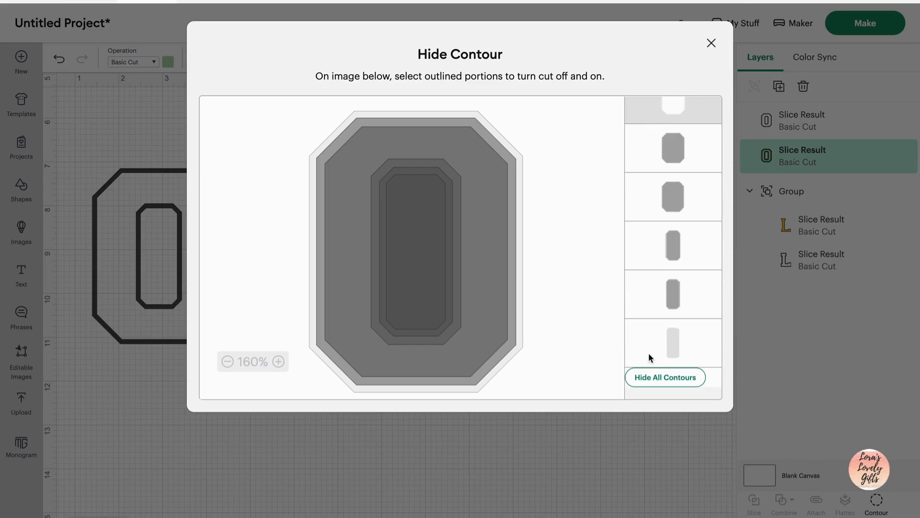
{"action": "left_click", "coordinate": [672, 343]}
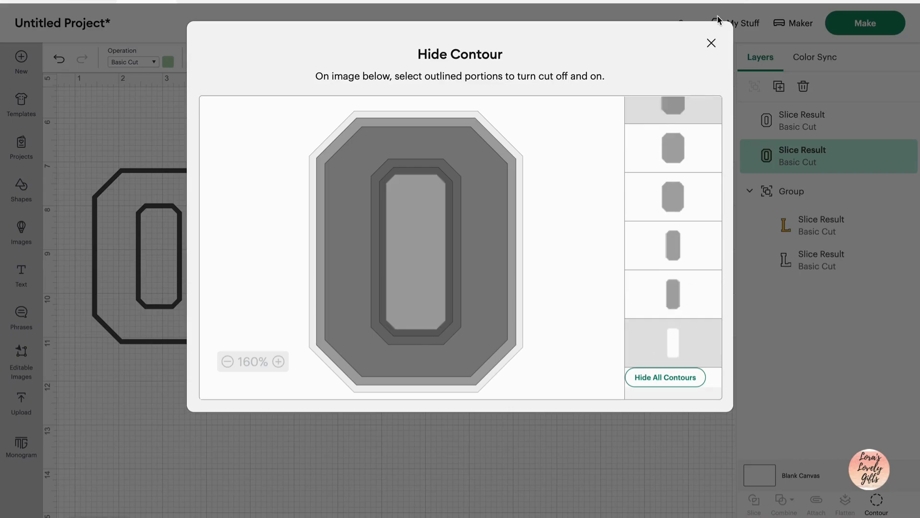
{"action": "left_click", "coordinate": [711, 42]}
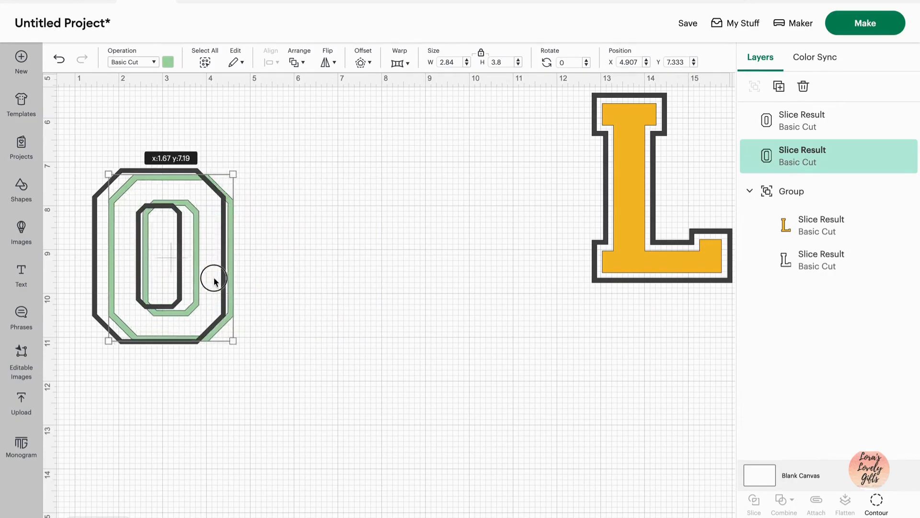
{"action": "left_click_drag", "start_coordinate": [214, 282], "coordinate": [202, 279]}
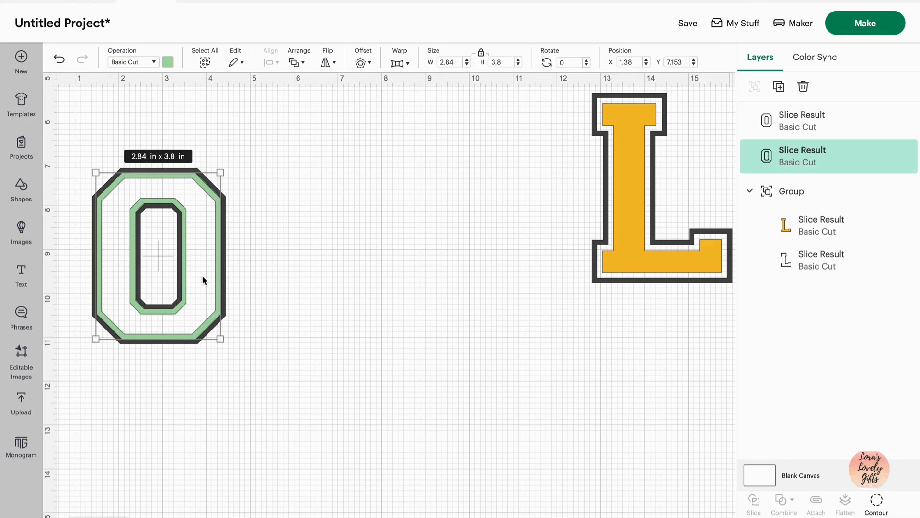
{"action": "left_click_drag", "start_coordinate": [156, 256], "coordinate": [317, 253]}
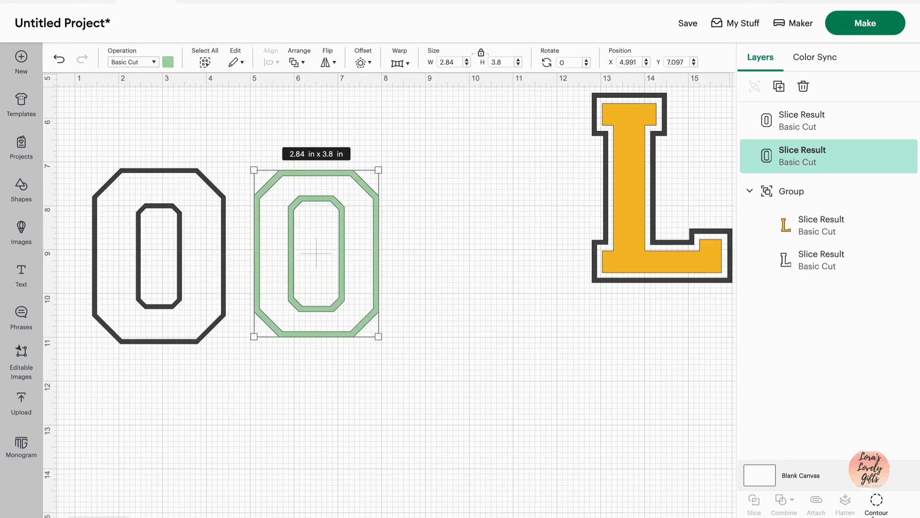
- Hide one more inner contour on the green O and set it inside the dark O outline
{"action": "left_click", "coordinate": [876, 503]}
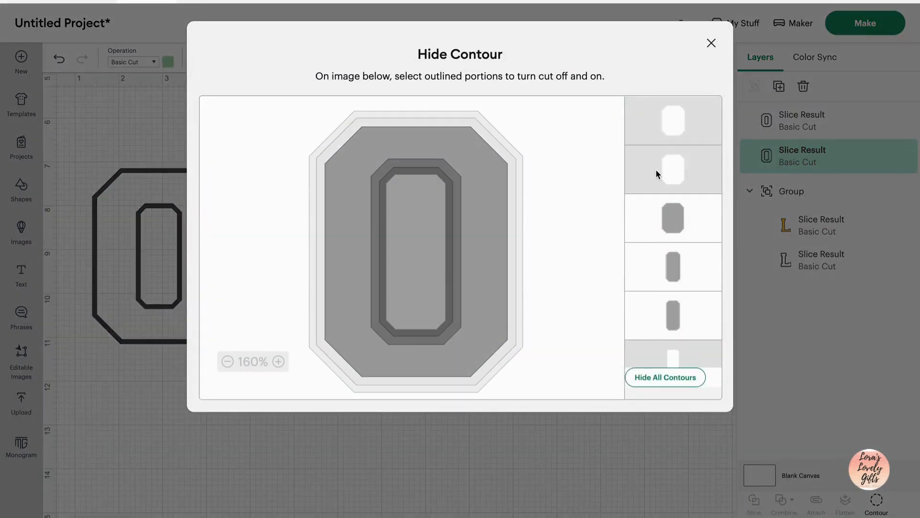
{"action": "left_click", "coordinate": [673, 314]}
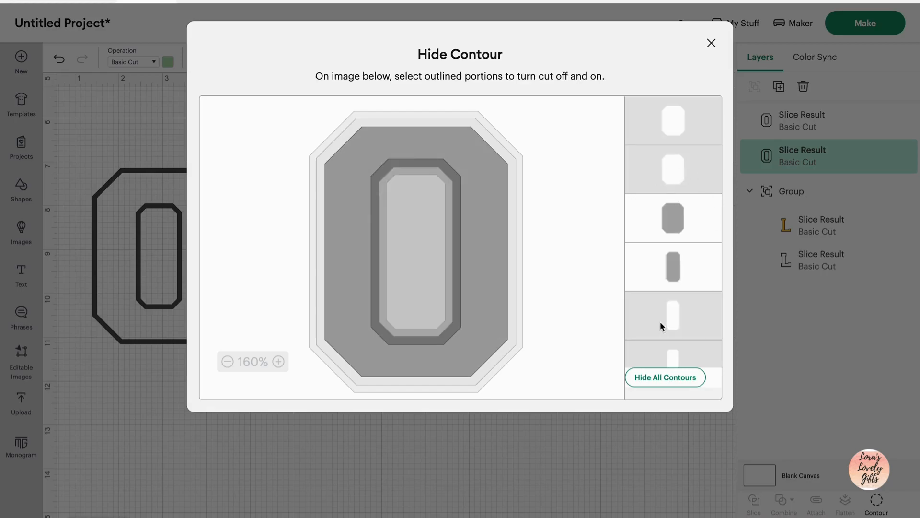
{"action": "left_click", "coordinate": [711, 42]}
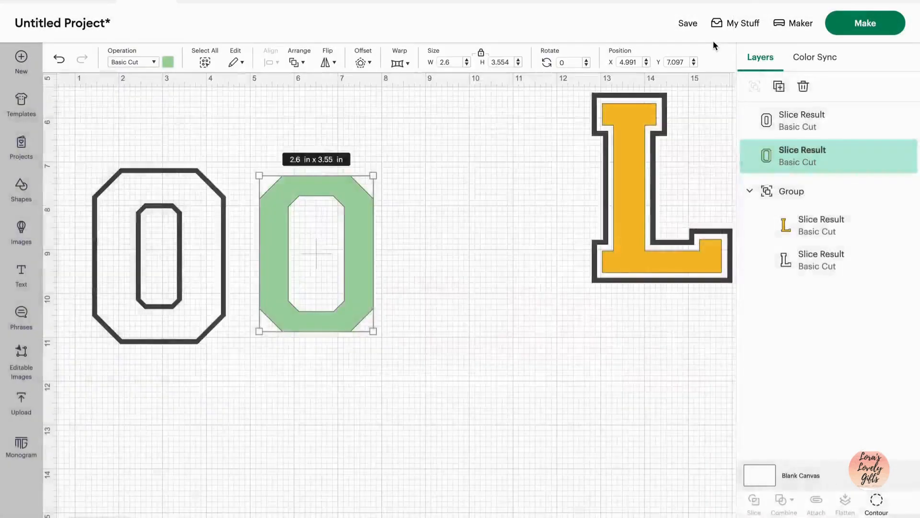
{"action": "left_click_drag", "start_coordinate": [317, 253], "coordinate": [275, 260]}
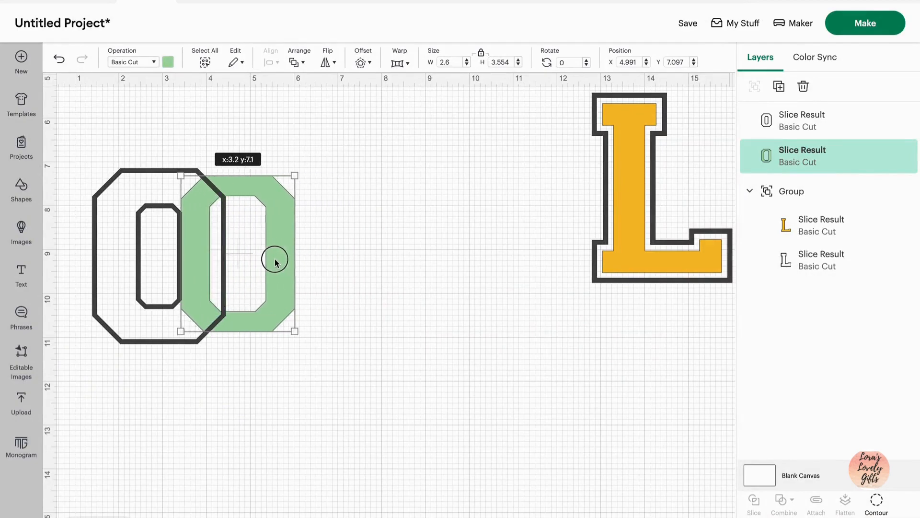
{"action": "left_click_drag", "start_coordinate": [275, 260], "coordinate": [208, 264]}
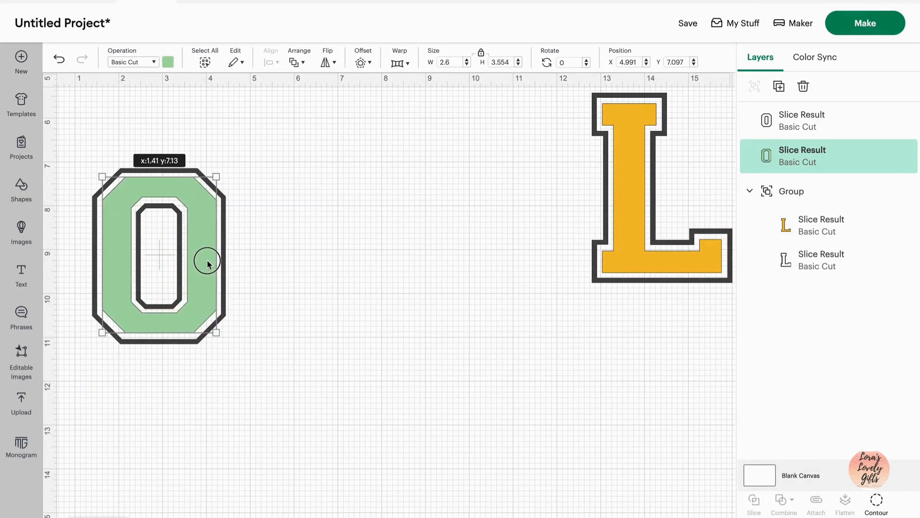
{"action": "left_click", "coordinate": [280, 272]}
{"action": "type", "text": "LORA"}
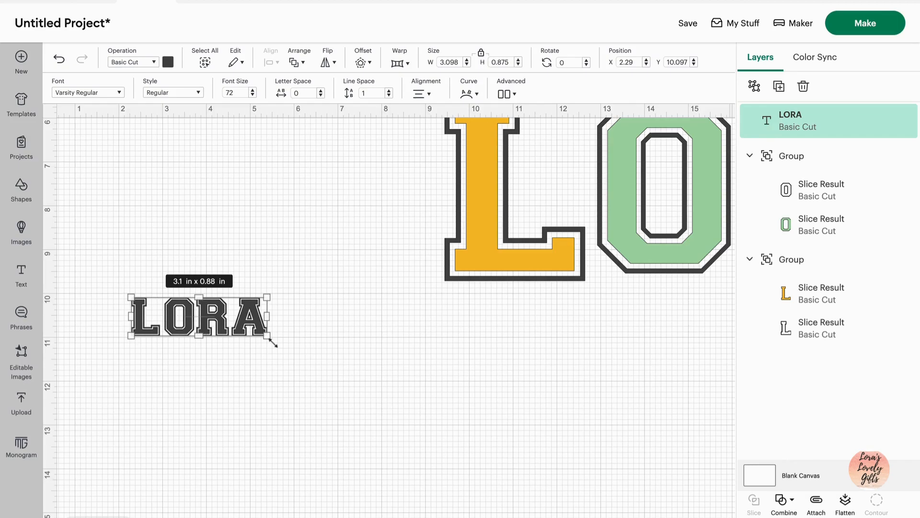
- Enlarge LORA, move it upper left, weld the letters, and place a copy below
{"action": "left_click_drag", "start_coordinate": [272, 338], "coordinate": [464, 396]}
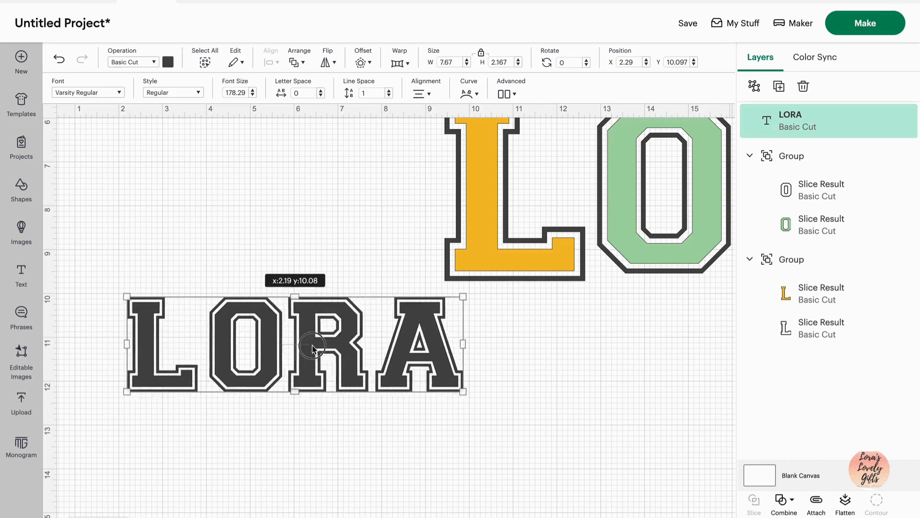
{"action": "left_click_drag", "start_coordinate": [311, 346], "coordinate": [235, 211]}
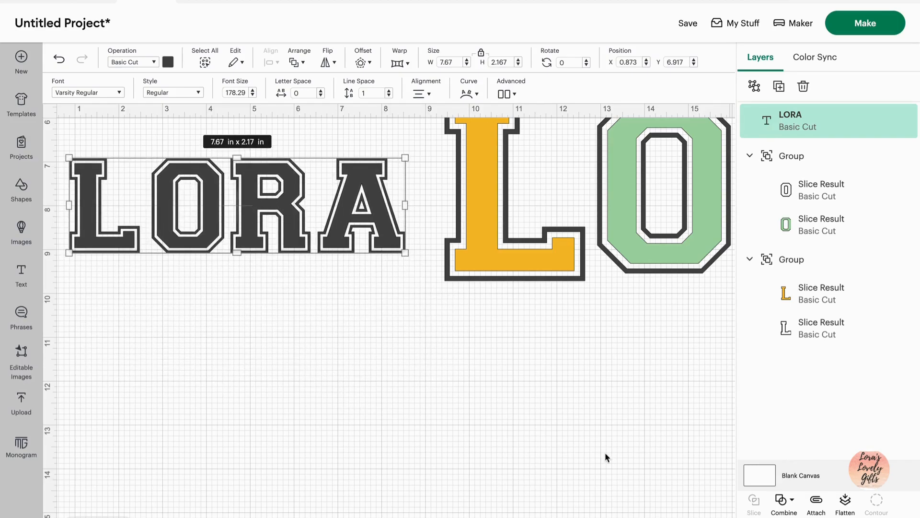
{"action": "left_click", "coordinate": [784, 504]}
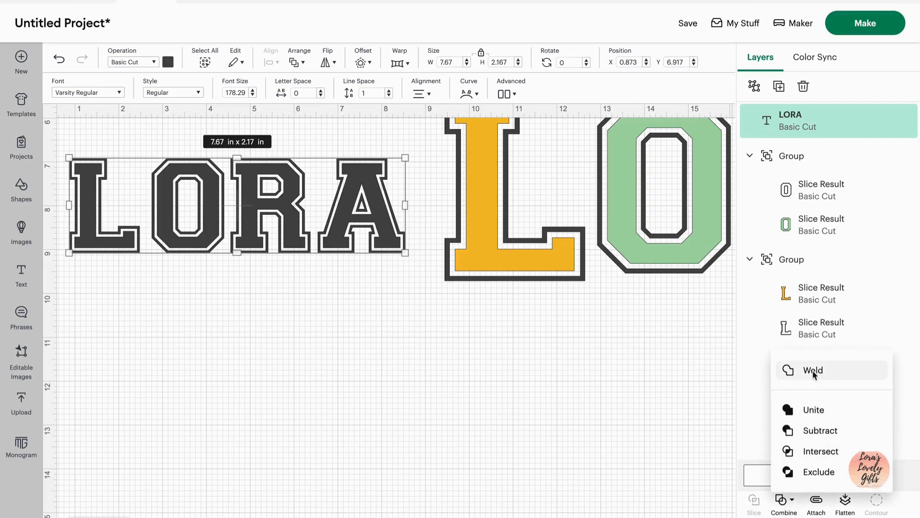
{"action": "left_click", "coordinate": [813, 369]}
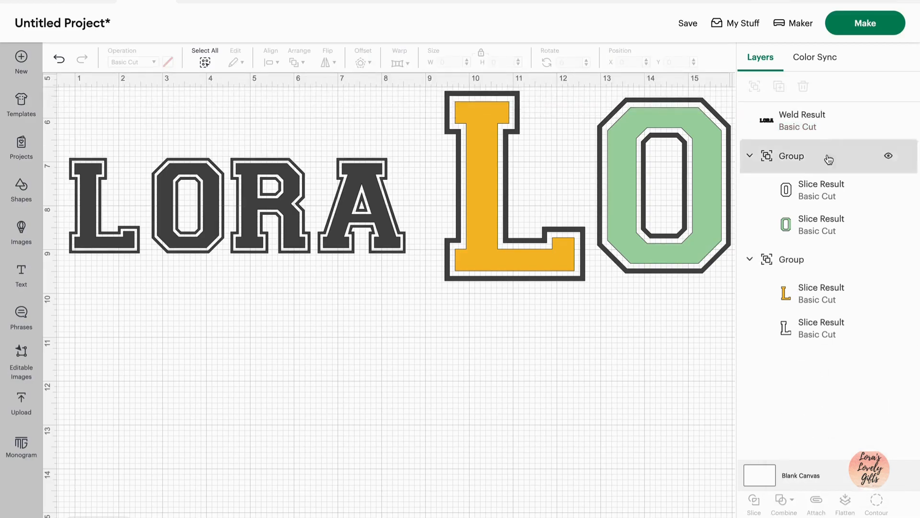
{"action": "left_click", "coordinate": [802, 121]}
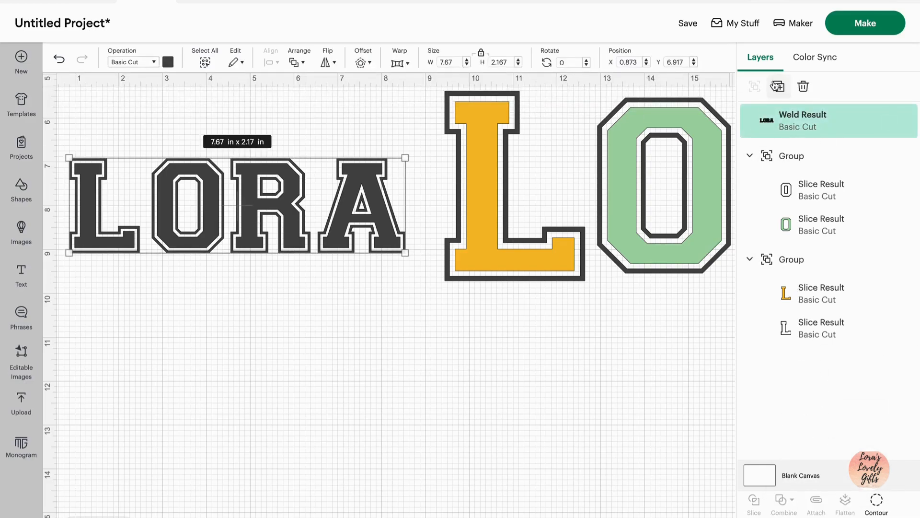
{"action": "left_click_drag", "start_coordinate": [235, 206], "coordinate": [317, 196]}
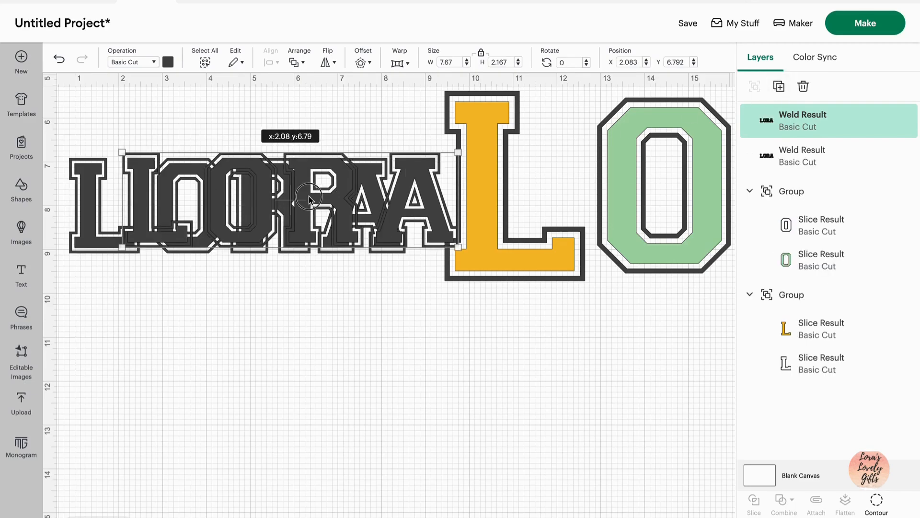
{"action": "left_click_drag", "start_coordinate": [311, 197], "coordinate": [250, 286]}
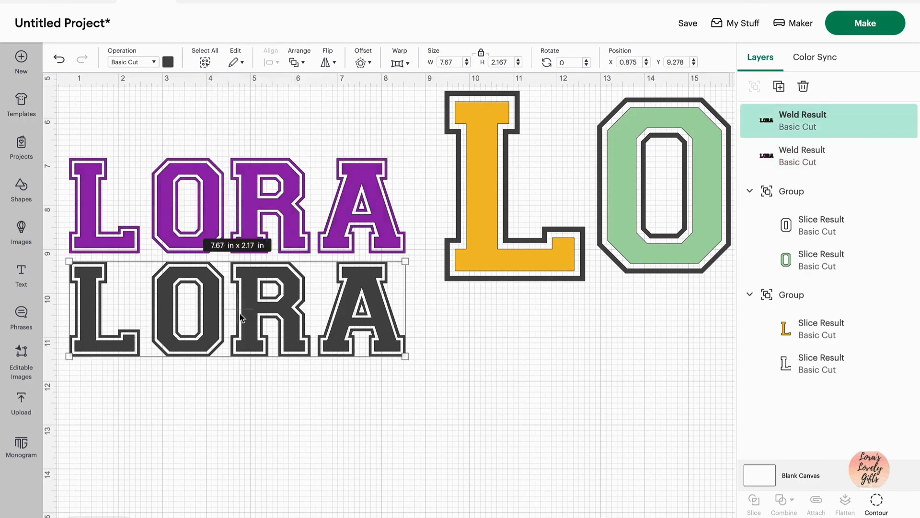
- Recolour the lower LORA copy orange, then select the purple LORA word
{"action": "left_click", "coordinate": [167, 62]}
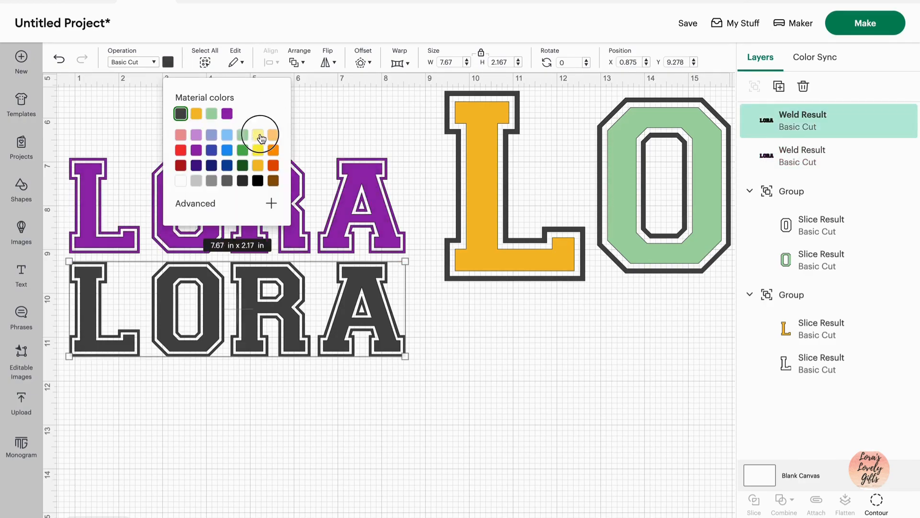
{"action": "left_click", "coordinate": [258, 135]}
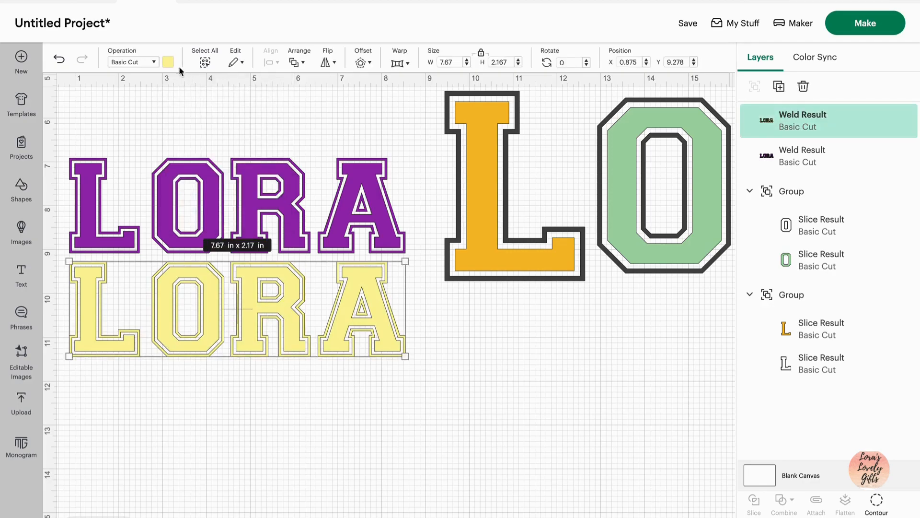
{"action": "left_click", "coordinate": [168, 62]}
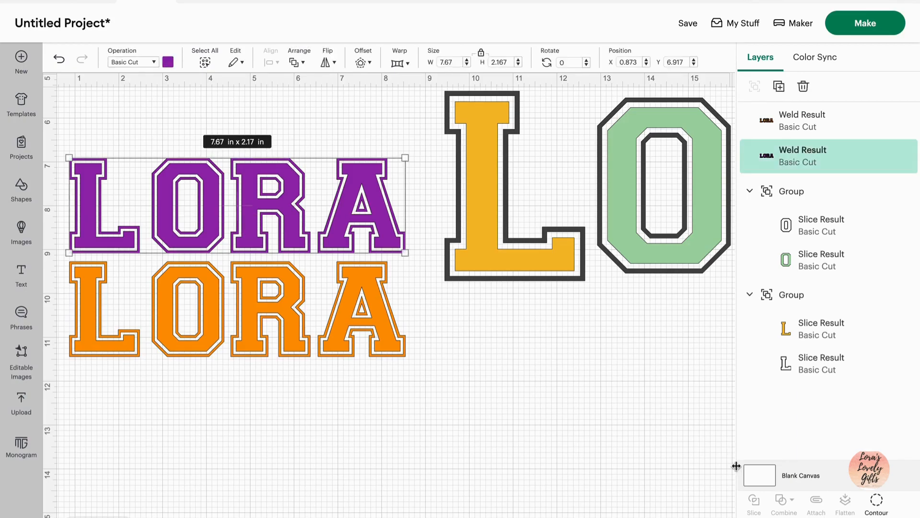
{"action": "left_click", "coordinate": [876, 502]}
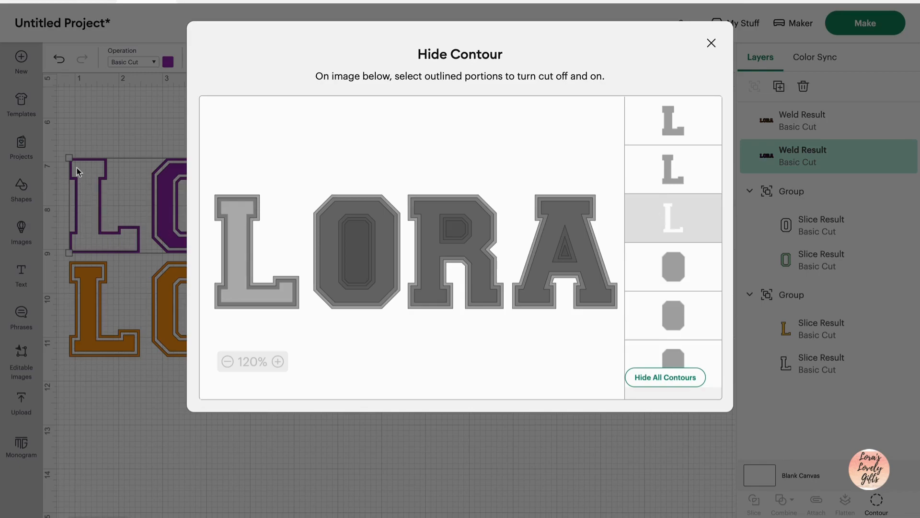
- Hide the inner fill contour of the purple O and preview the word
{"action": "scroll", "scroll_direction": "down", "scroll_amount": 3}
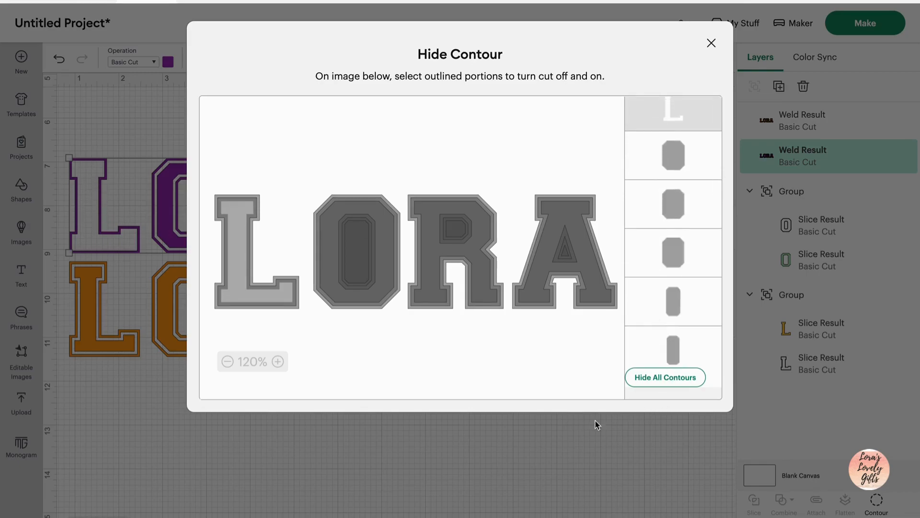
{"action": "left_click", "coordinate": [673, 253]}
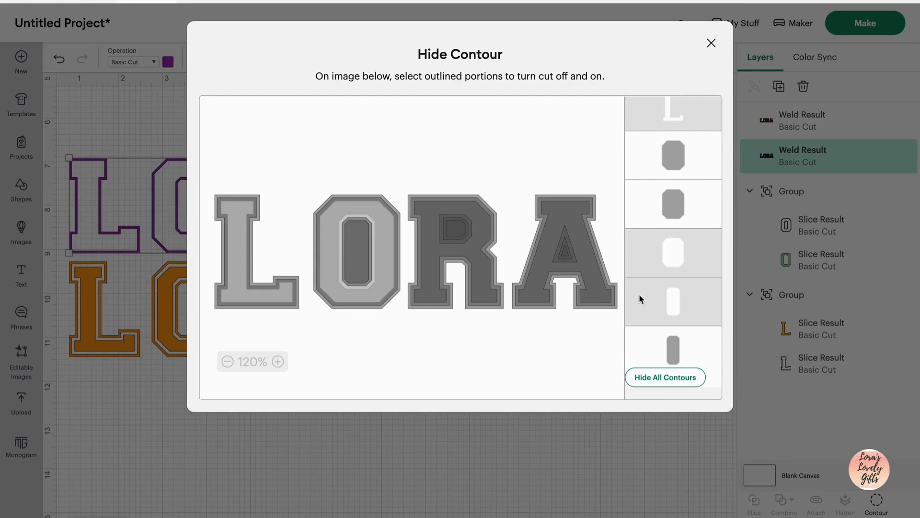
{"action": "scroll", "scroll_direction": "down", "scroll_amount": 3}
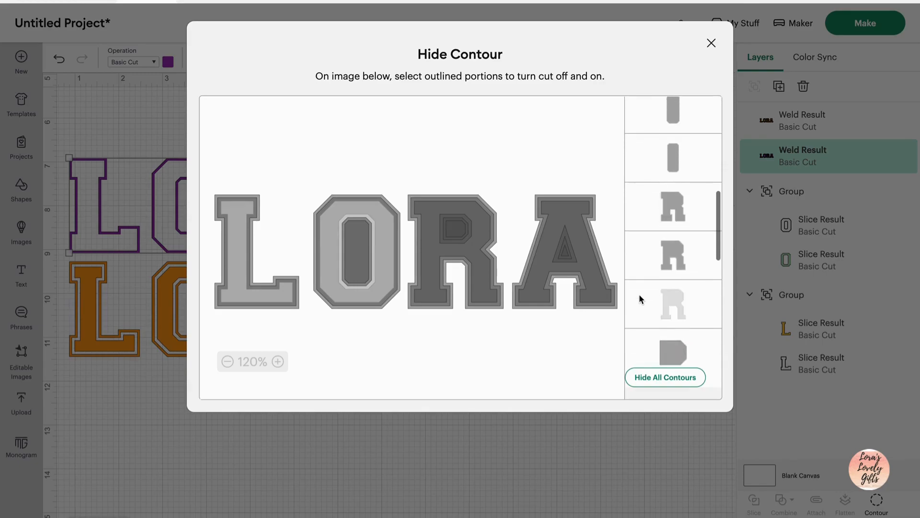
{"action": "left_click", "coordinate": [711, 42]}
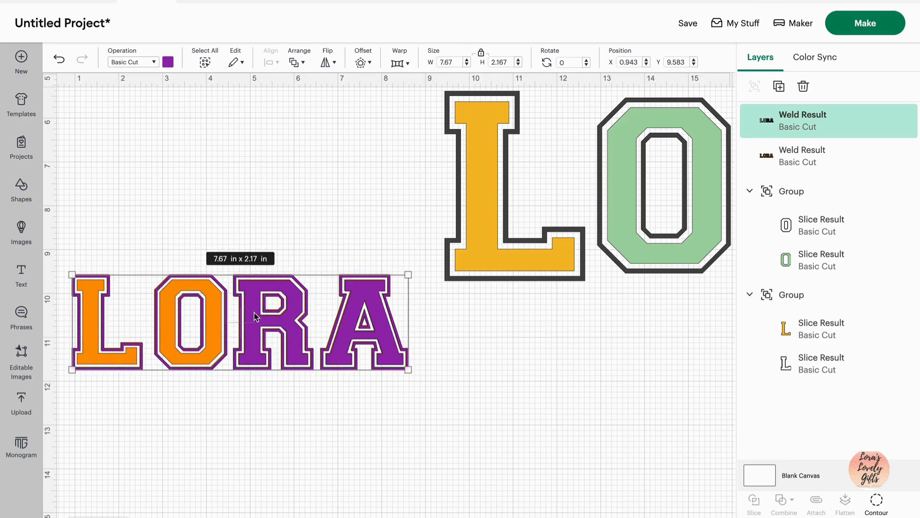
- Hide the inner contour pieces of the purple R and A, checking between letters
{"action": "left_click", "coordinate": [876, 504]}
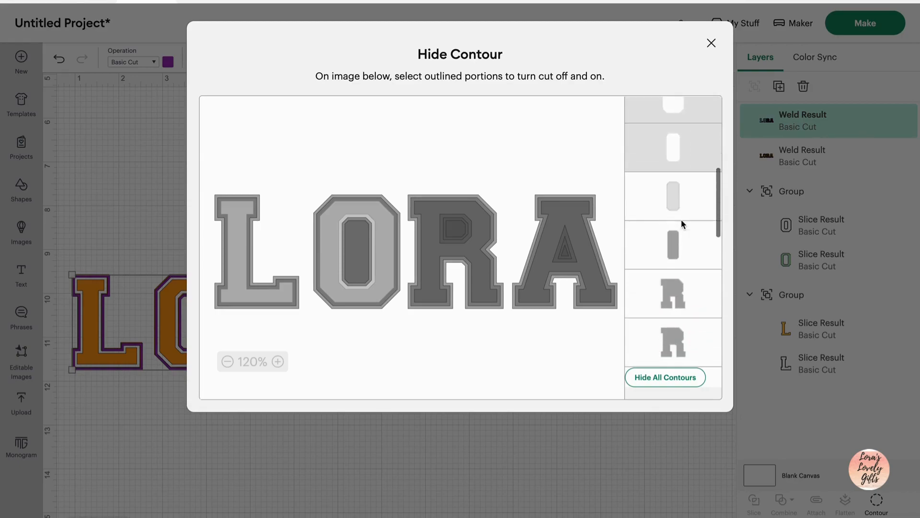
{"action": "scroll", "scroll_direction": "down", "scroll_amount": 3}
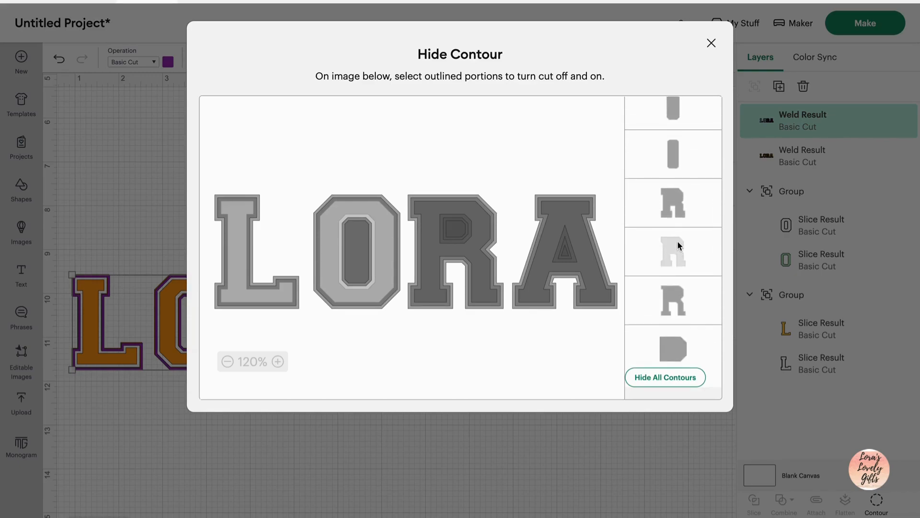
{"action": "left_click", "coordinate": [673, 252]}
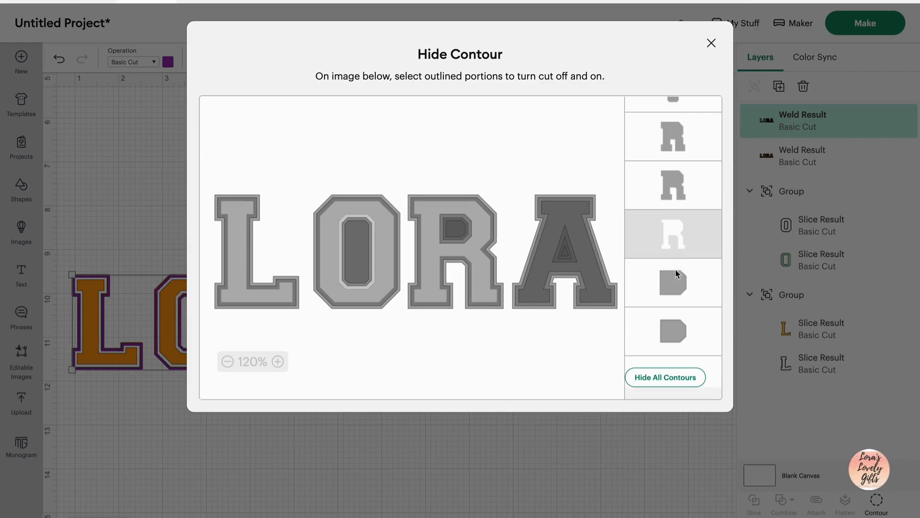
{"action": "left_click", "coordinate": [673, 282]}
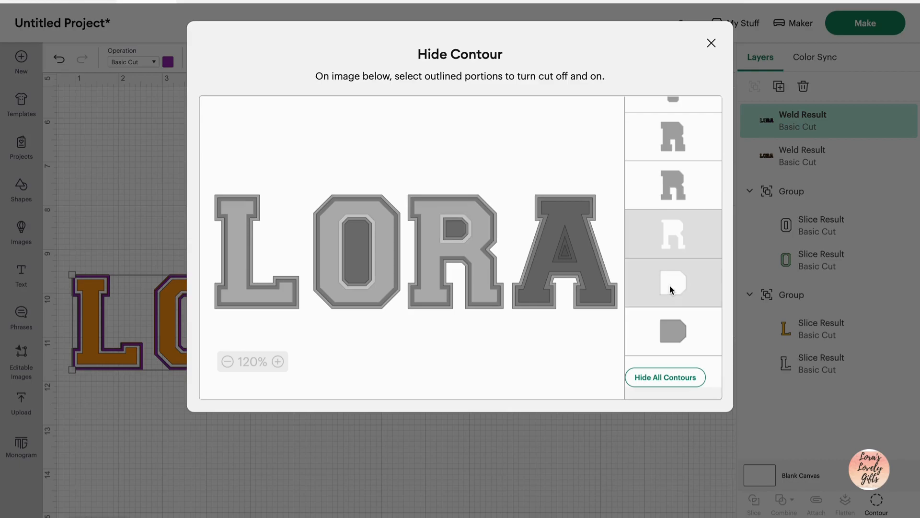
{"action": "left_click", "coordinate": [711, 43]}
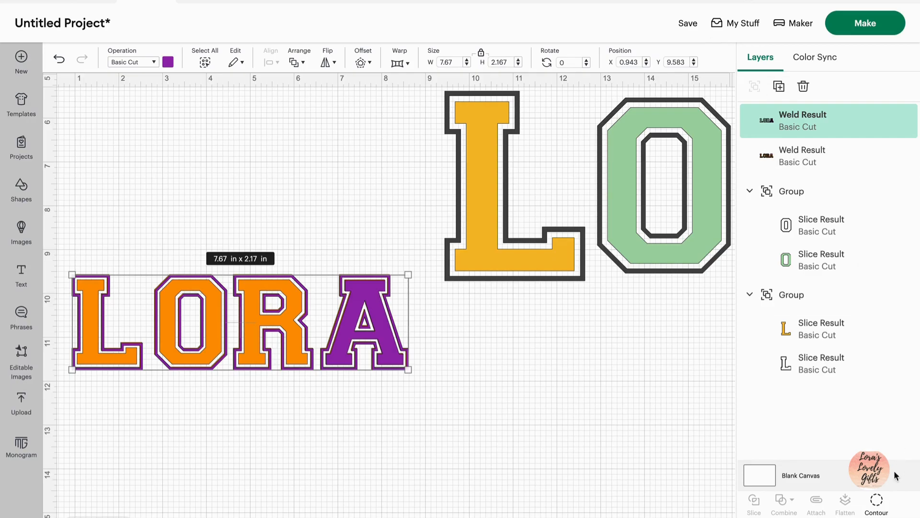
{"action": "left_click", "coordinate": [877, 503]}
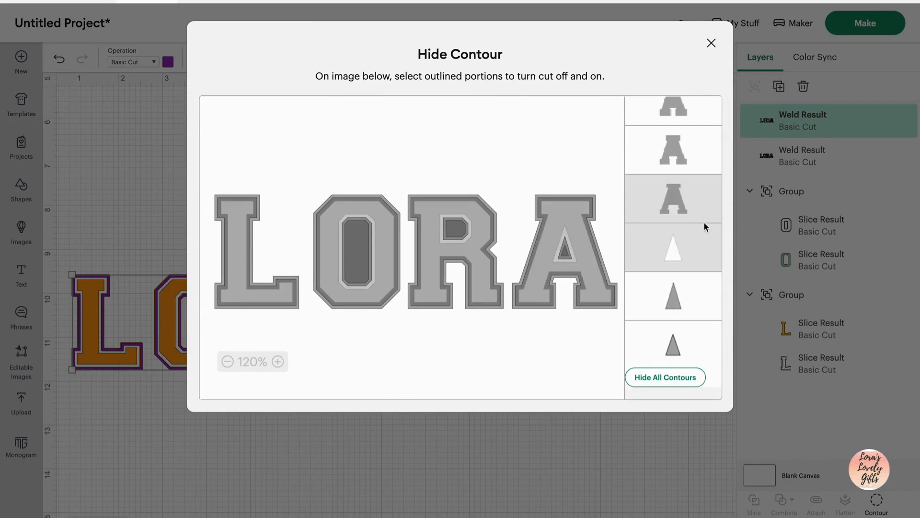
{"action": "left_click", "coordinate": [712, 43]}
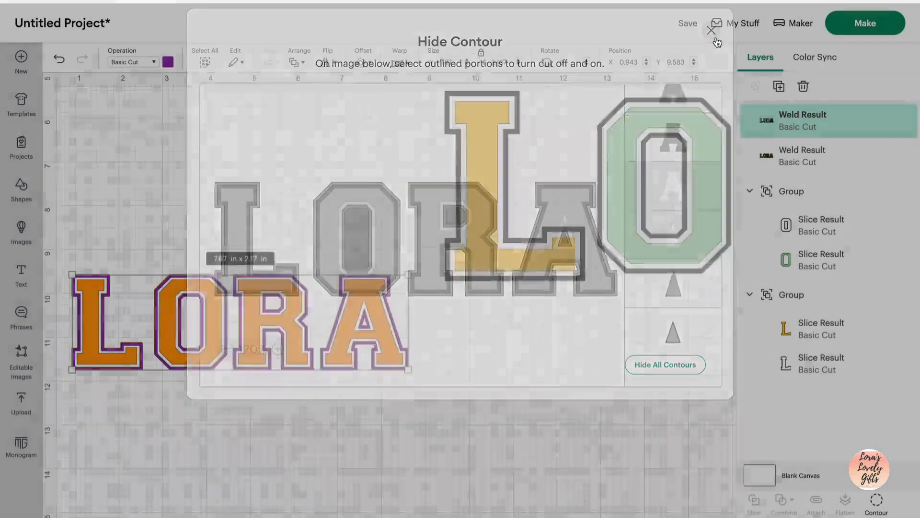
{"action": "left_click", "coordinate": [710, 30]}
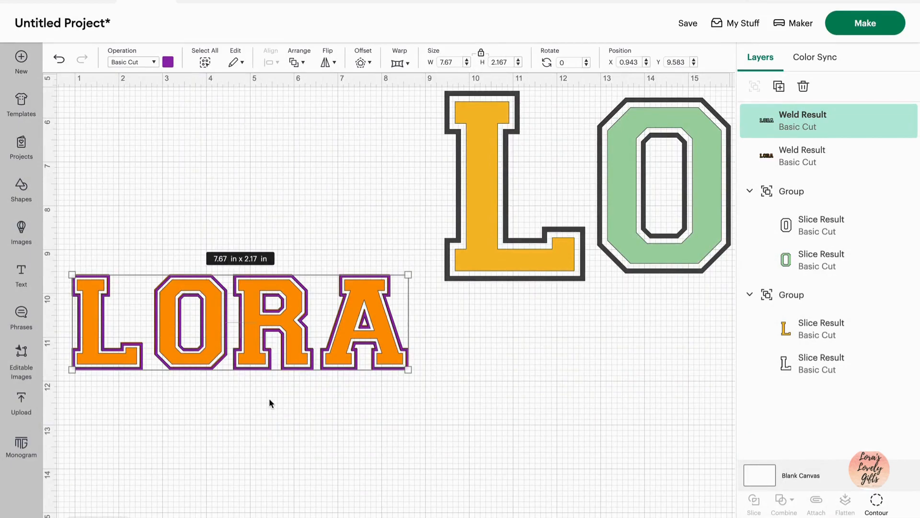
- Lift the purple outline aside to inspect it, replace it, and move orange above
{"action": "left_click_drag", "start_coordinate": [270, 320], "coordinate": [287, 232]}
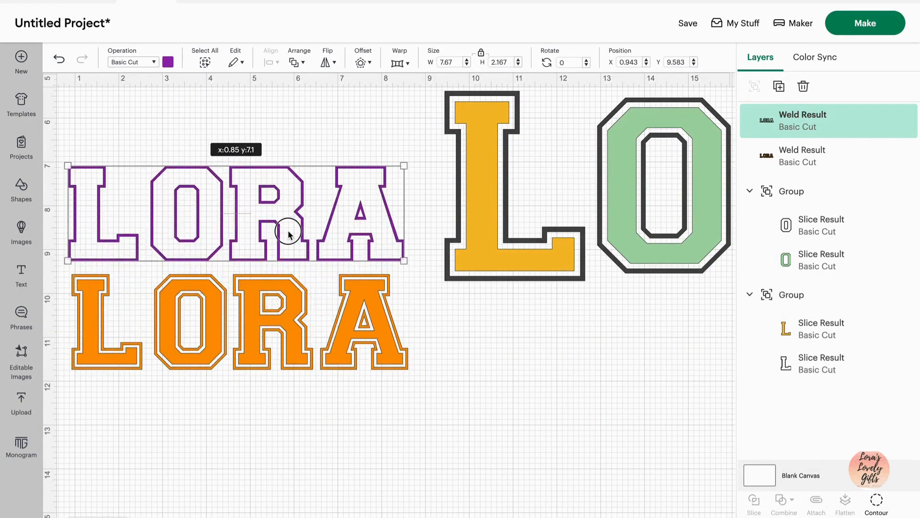
{"action": "left_click_drag", "start_coordinate": [287, 232], "coordinate": [293, 344]}
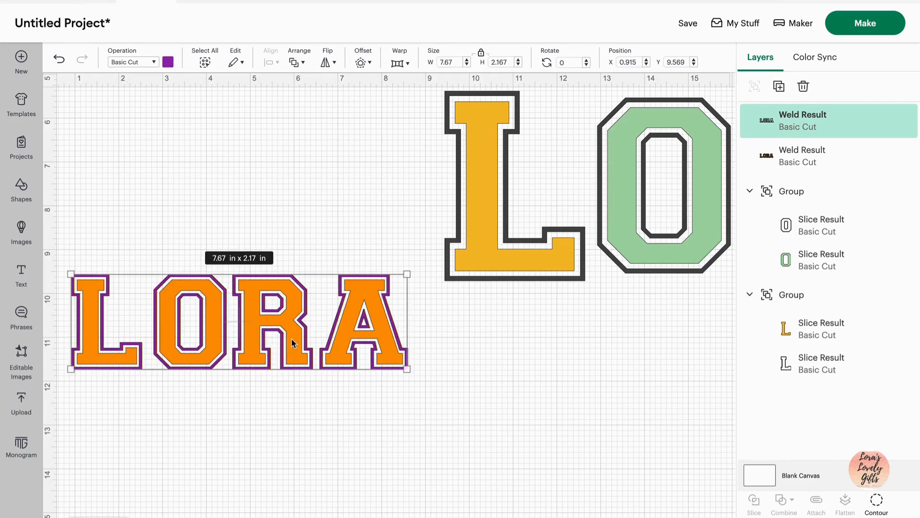
{"action": "mouse_move", "coordinate": [295, 70]}
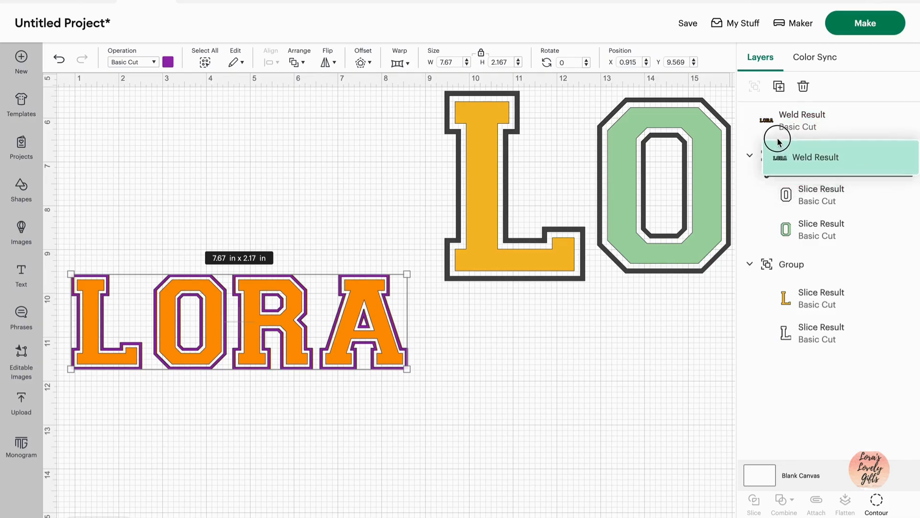
{"action": "left_click", "coordinate": [449, 468]}
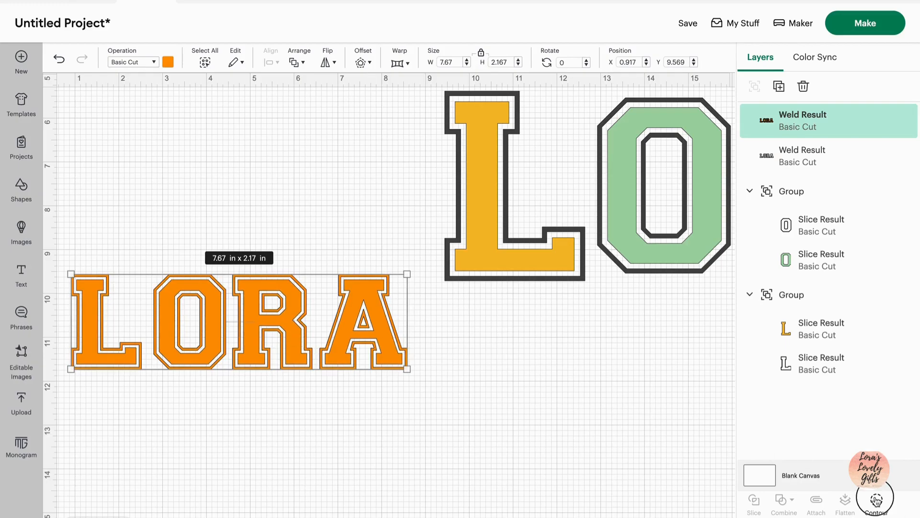
- Hide the outer outline contours of the orange L and O, then preview
{"action": "left_click", "coordinate": [876, 502]}
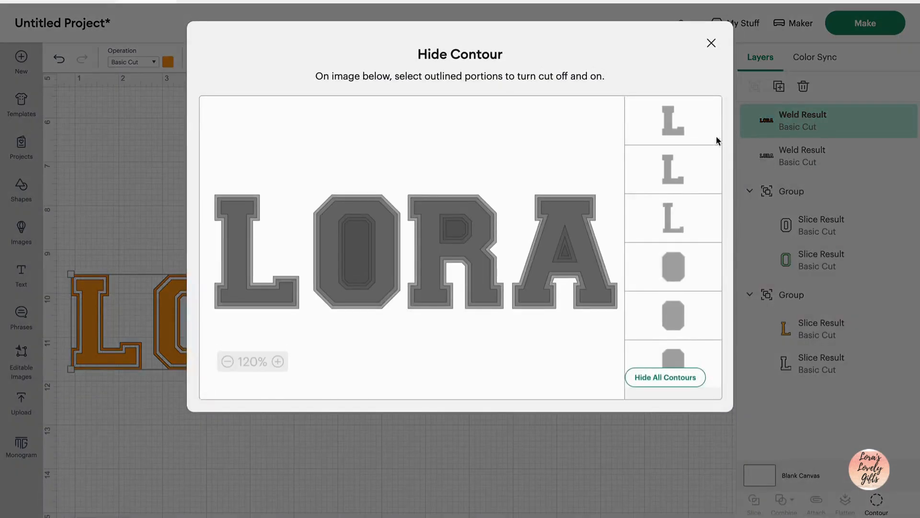
{"action": "left_click", "coordinate": [673, 120]}
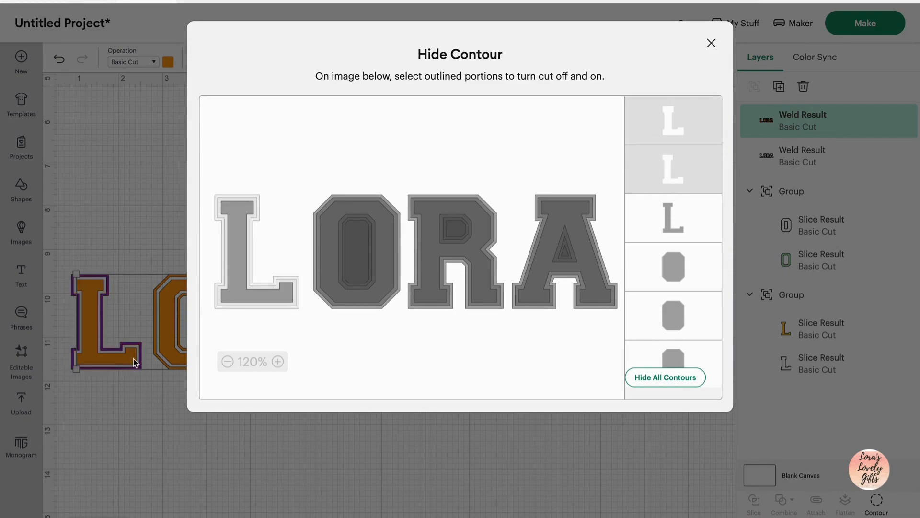
{"action": "scroll", "scroll_direction": "down", "scroll_amount": 3}
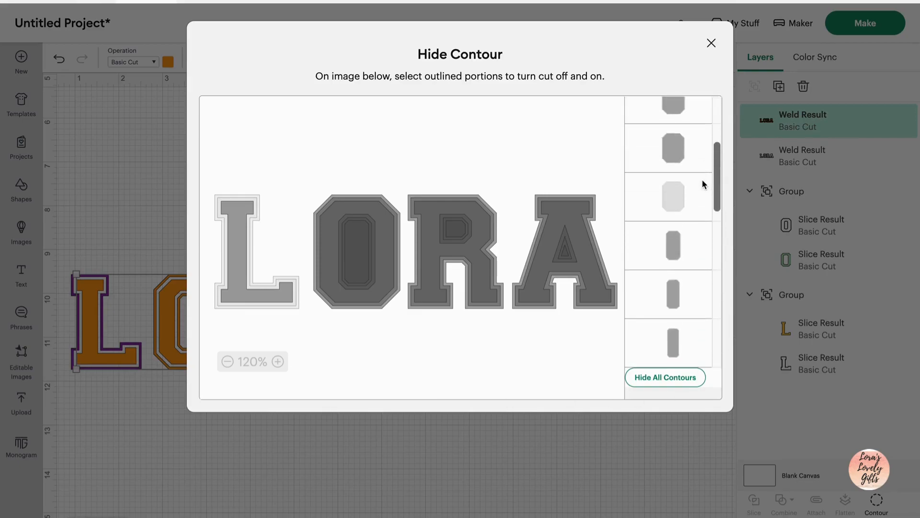
{"action": "left_click", "coordinate": [673, 185]}
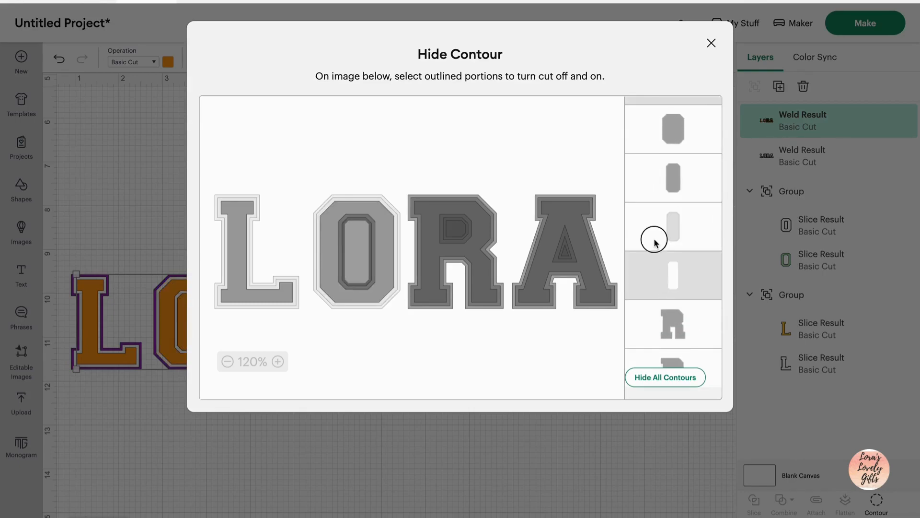
{"action": "left_click", "coordinate": [711, 43]}
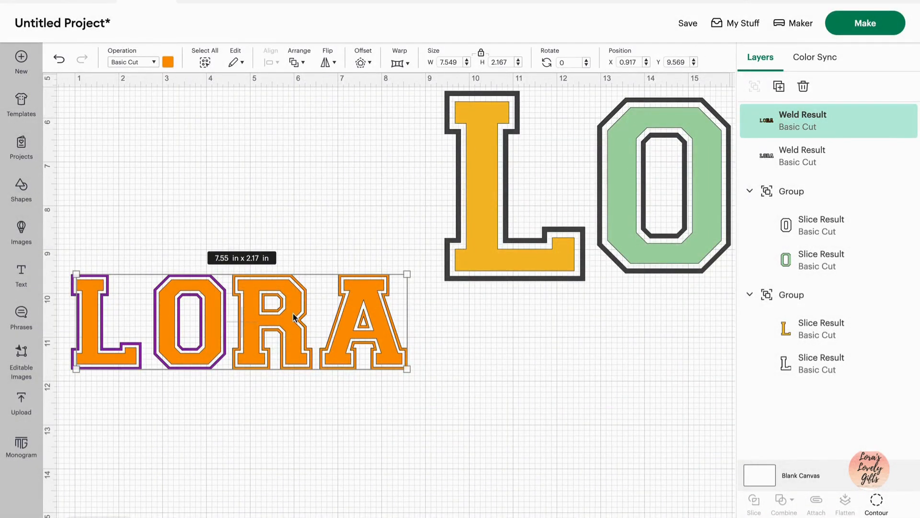
- Hide the remaining orange letters' outline contours, previewing the R along the way
{"action": "left_click", "coordinate": [876, 502]}
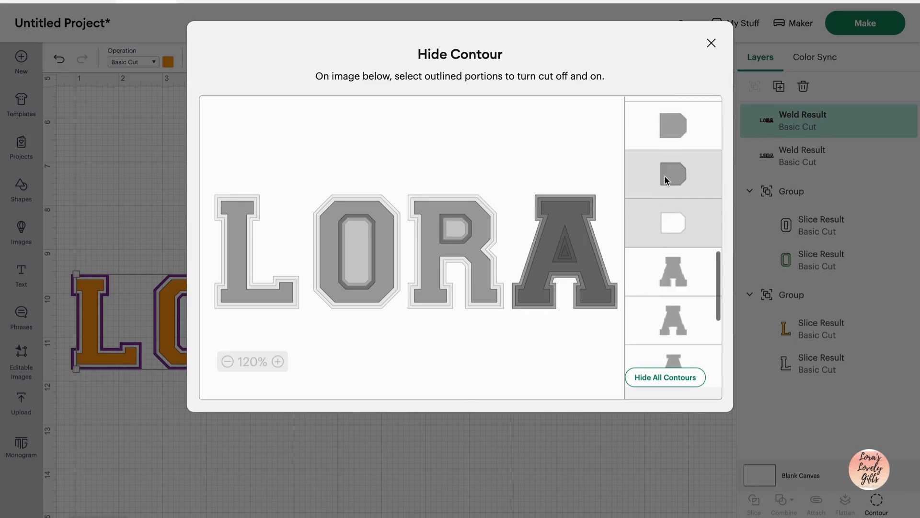
{"action": "left_click", "coordinate": [711, 43]}
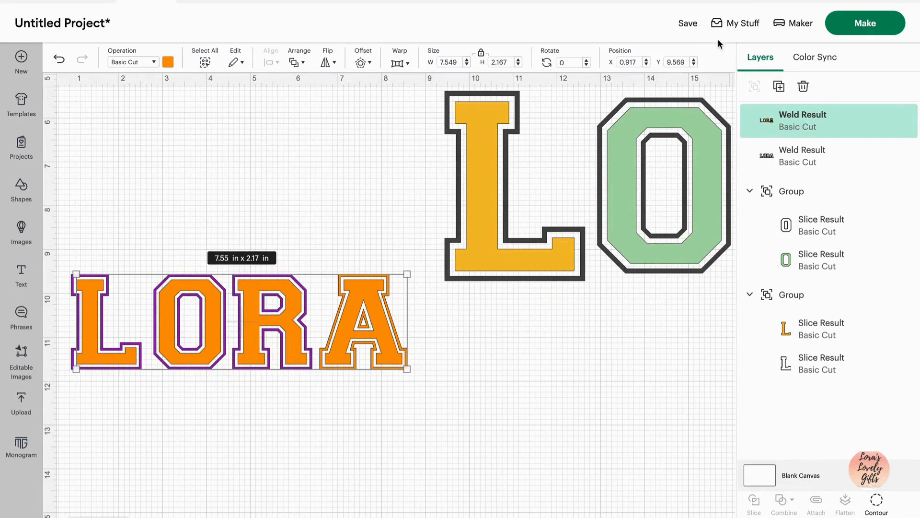
{"action": "left_click", "coordinate": [876, 503]}
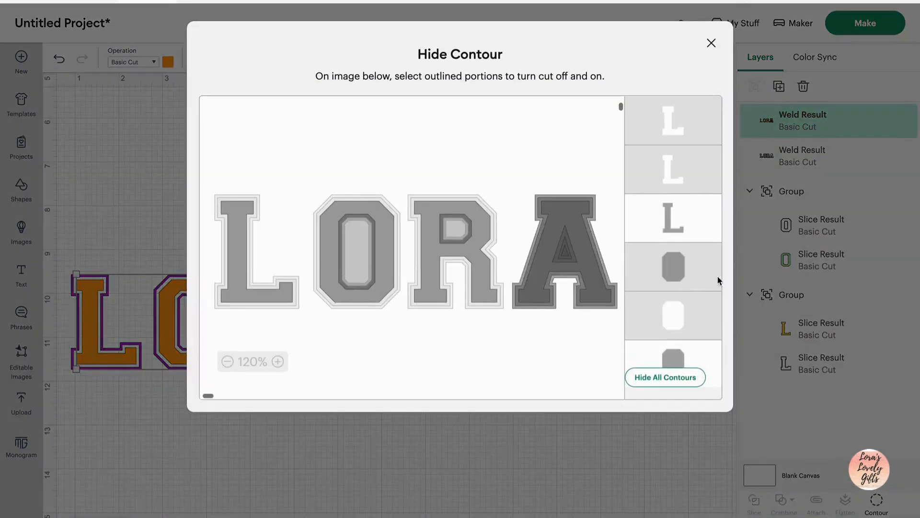
{"action": "scroll", "scroll_direction": "down", "scroll_amount": 3}
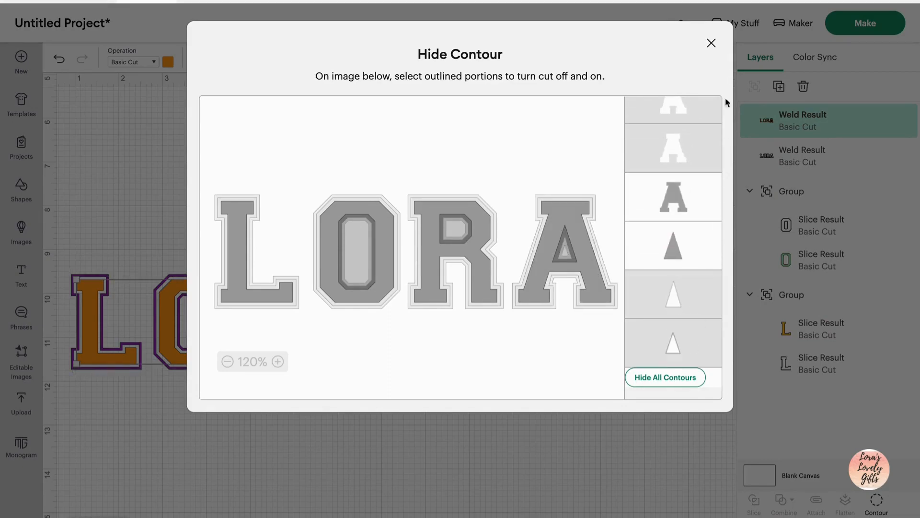
{"action": "left_click", "coordinate": [711, 42]}
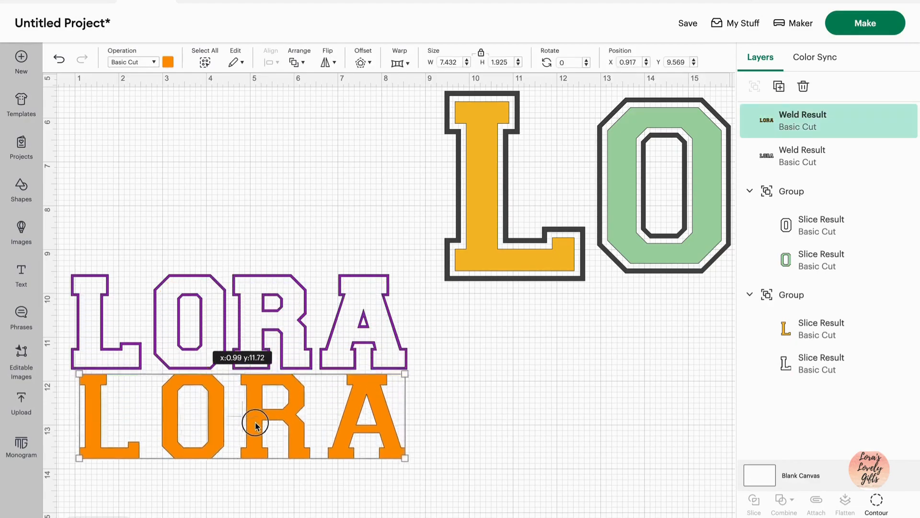
{"action": "left_click_drag", "start_coordinate": [255, 425], "coordinate": [250, 323]}
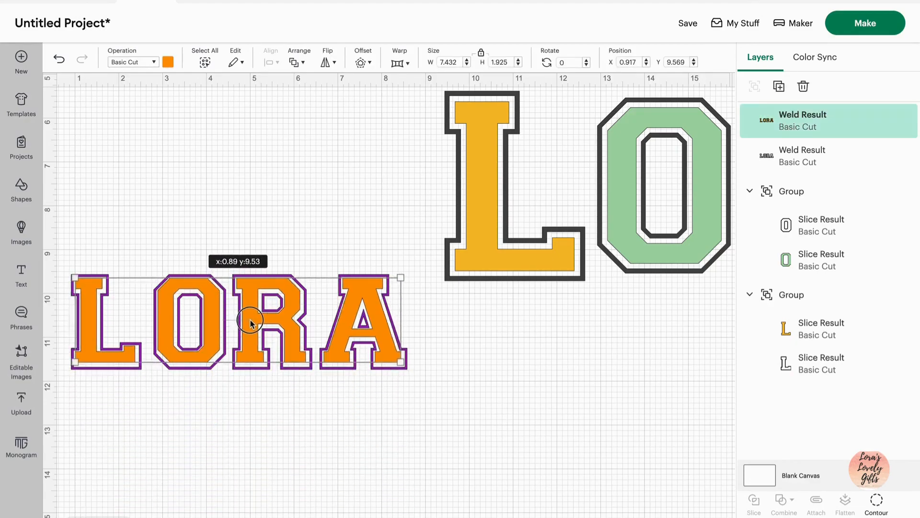